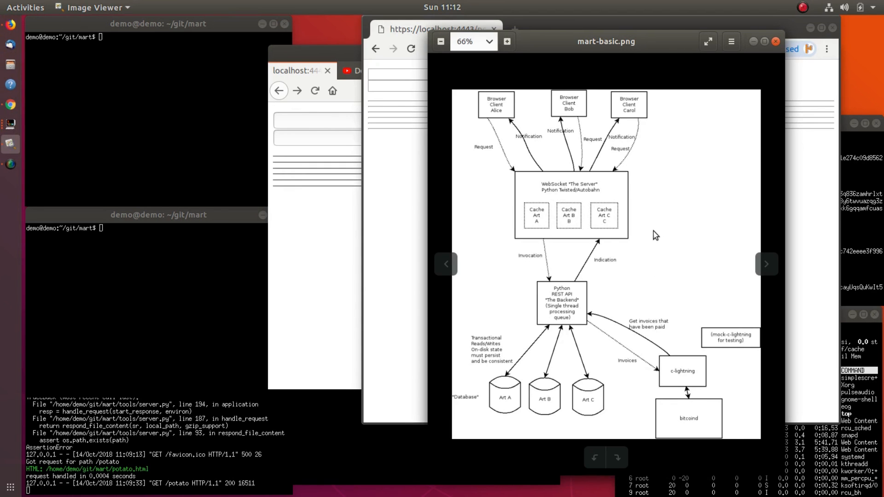
mouse_move(644, 213)
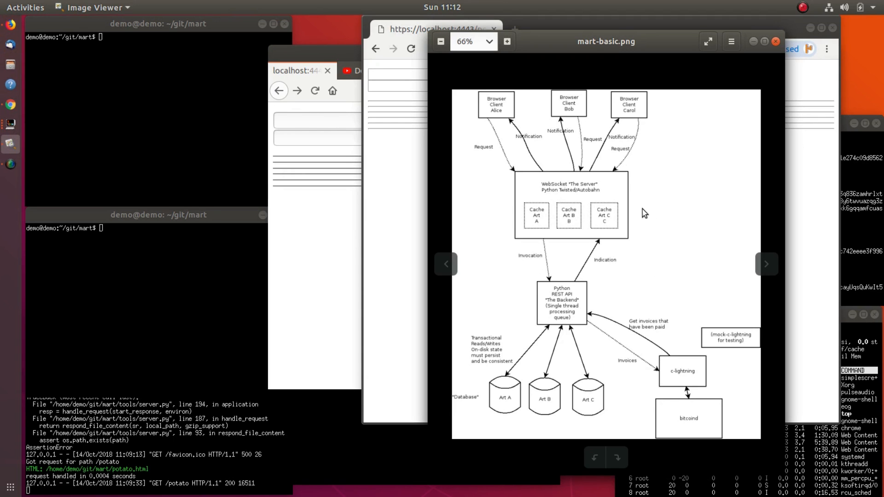
Nudge the mart-basic.png diagram window slightly down and to the left.
drag(605, 41, 600, 47)
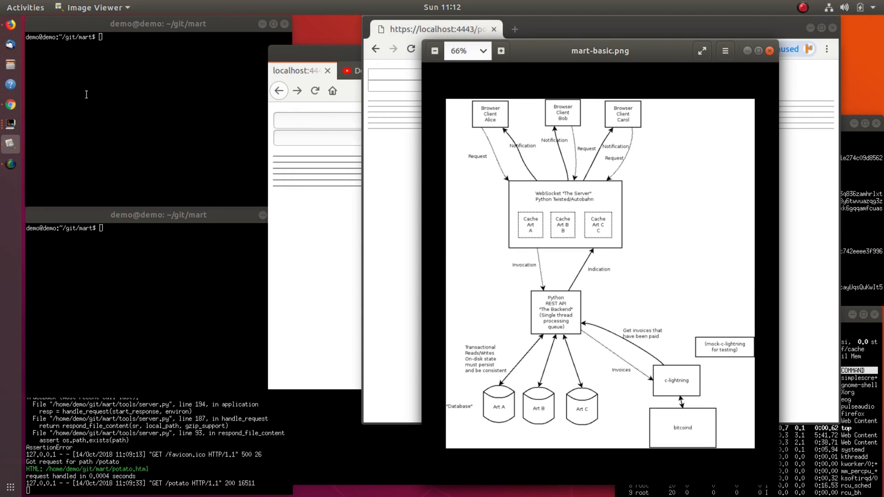
Raise Firefox and show the 'LN App Dev Journal 2: C-Lightning Daemon Interaction' video tab.
click(369, 70)
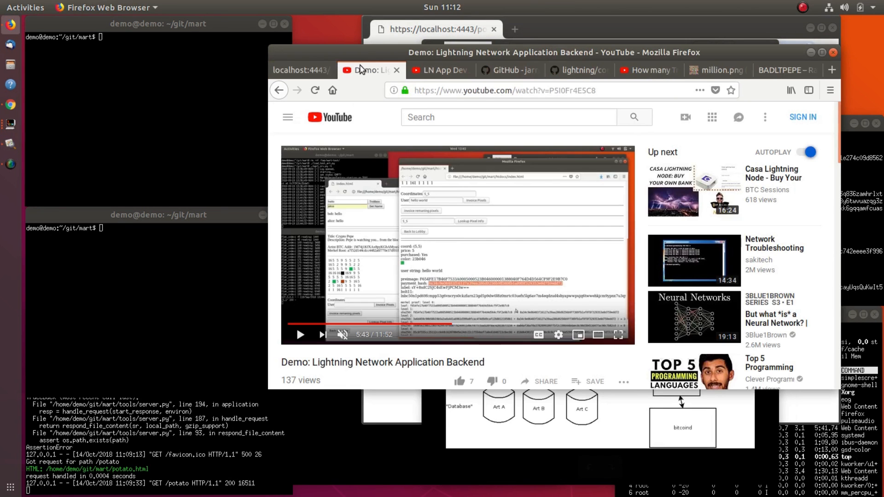
mouse_move(491, 324)
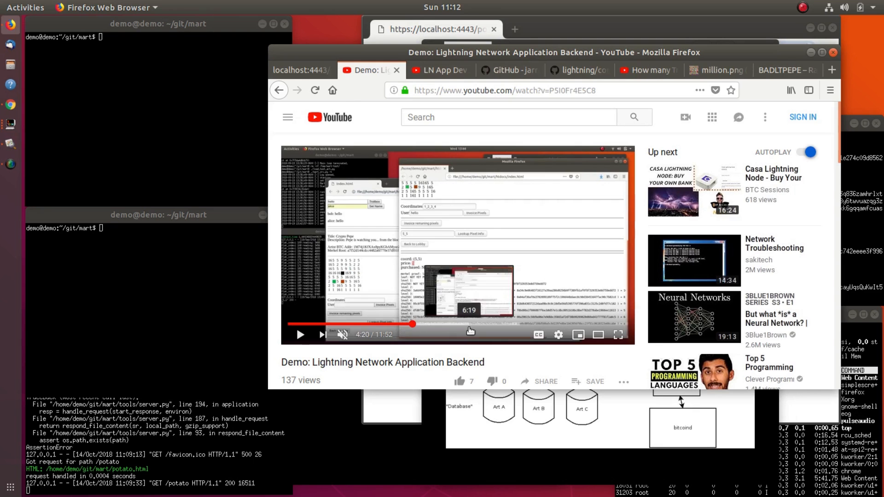
click(439, 69)
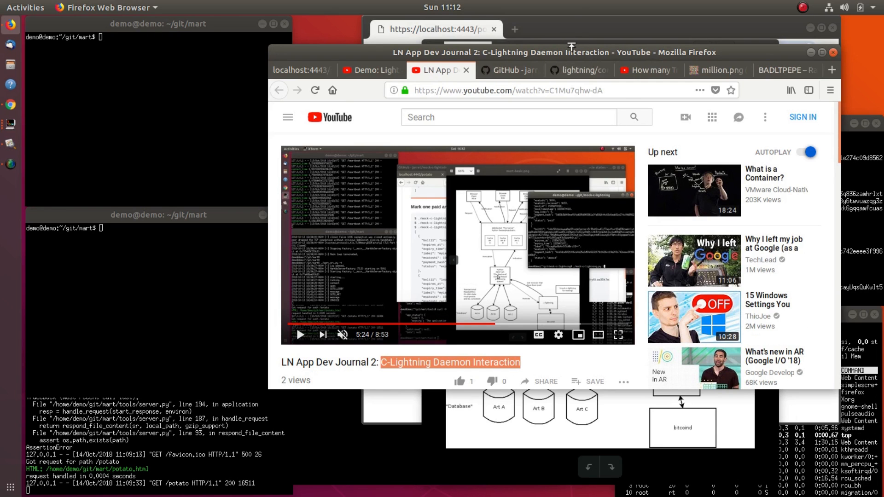
mouse_move(519, 320)
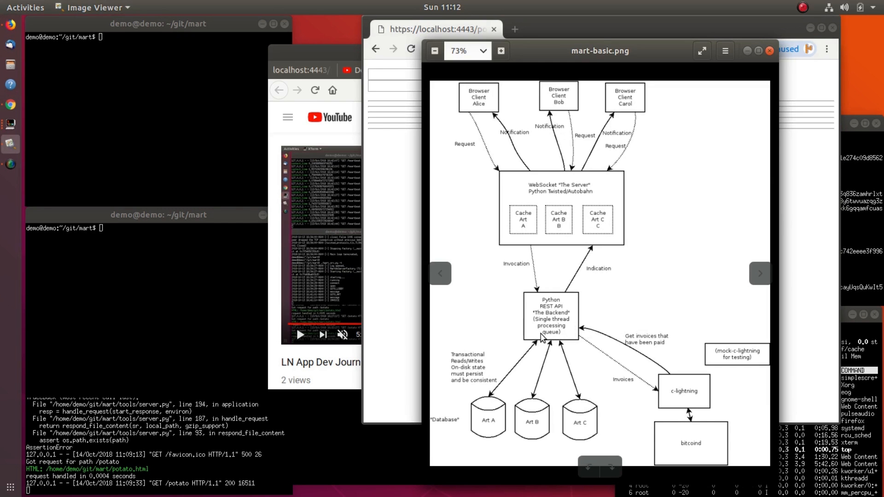
mouse_move(592, 329)
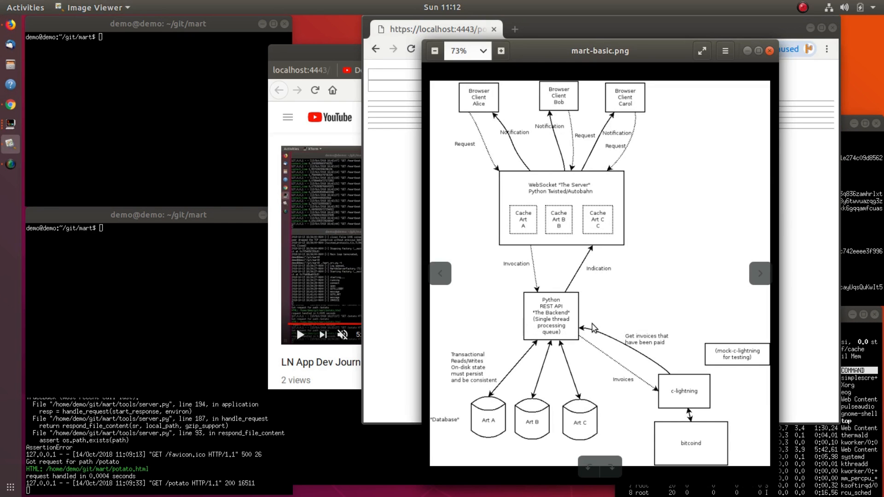
mouse_move(572, 318)
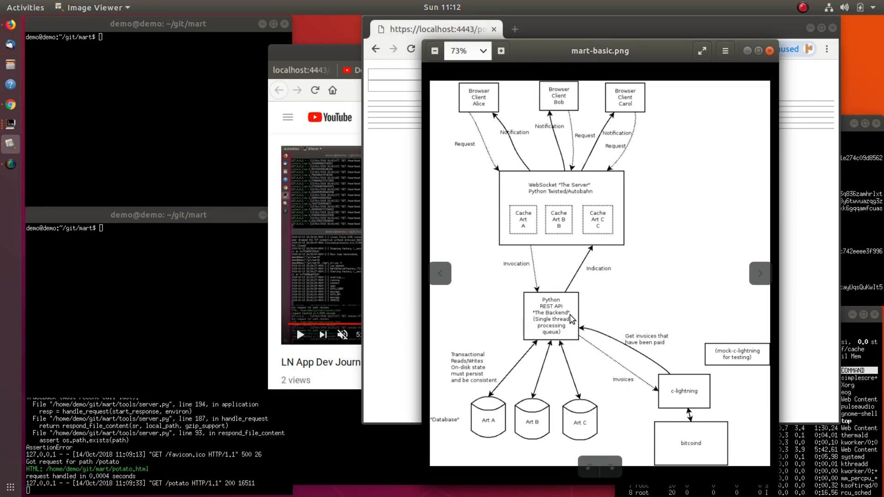
mouse_move(597, 315)
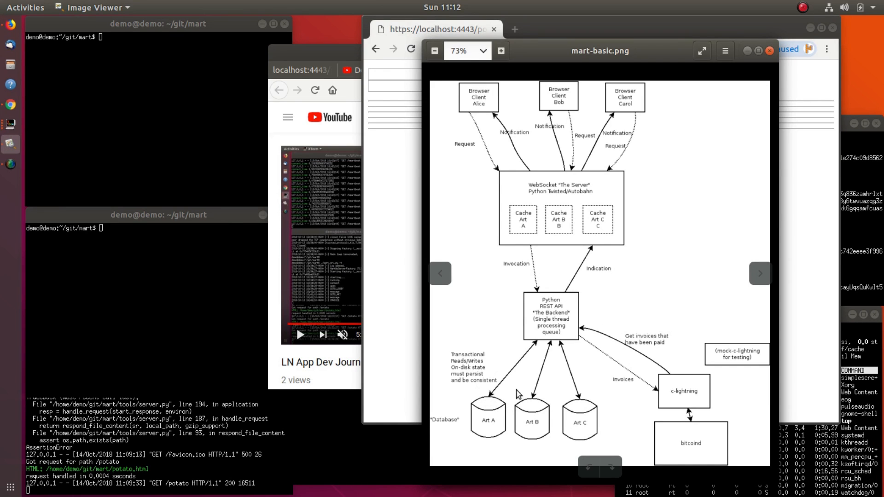
mouse_move(590, 406)
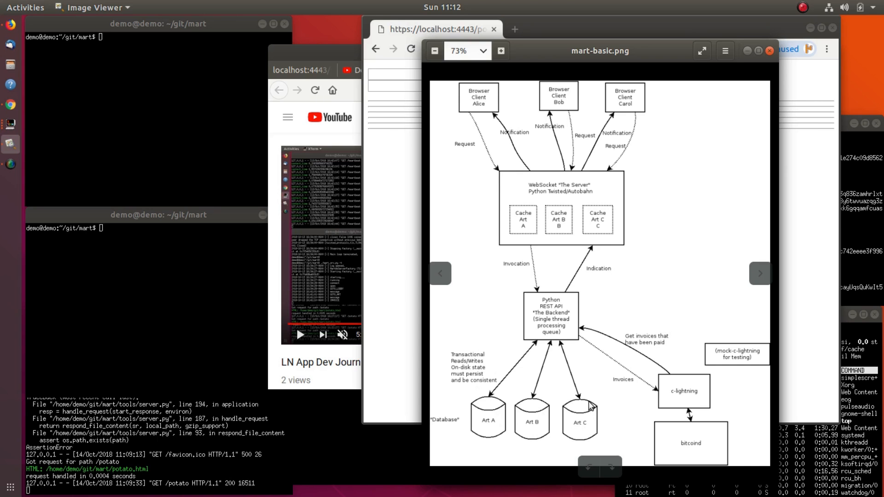
mouse_move(553, 272)
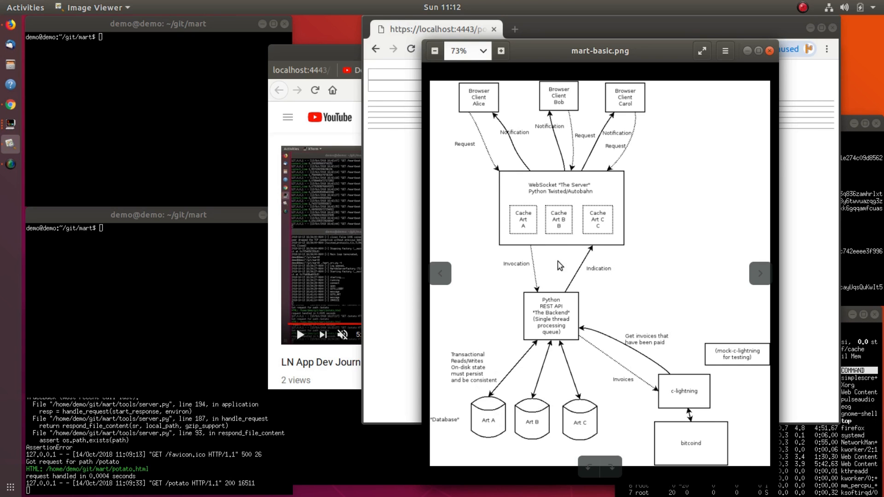
mouse_move(547, 323)
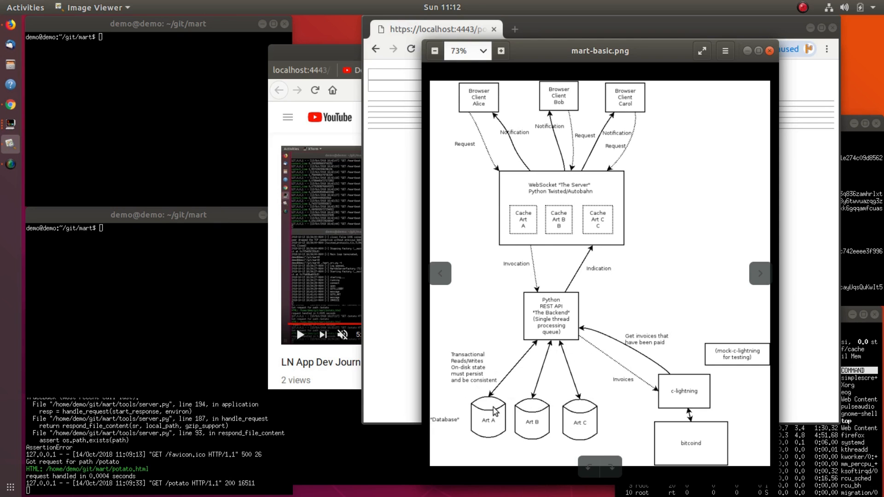
mouse_move(569, 383)
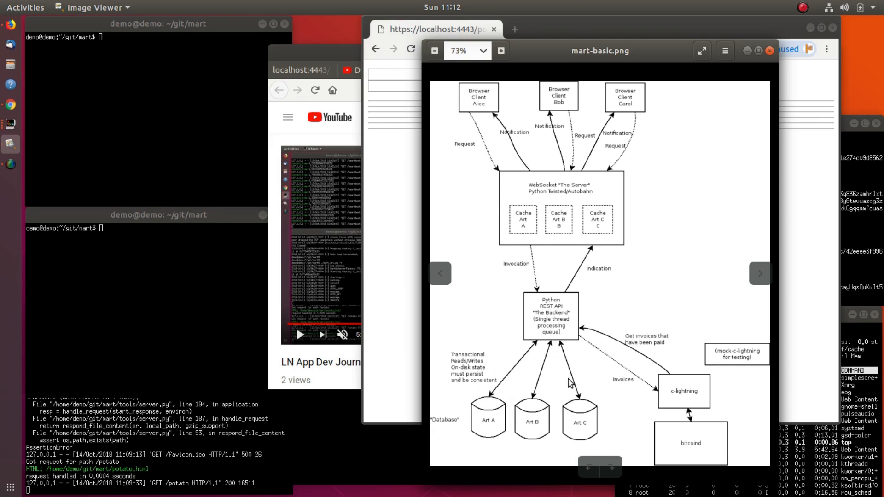
mouse_move(555, 300)
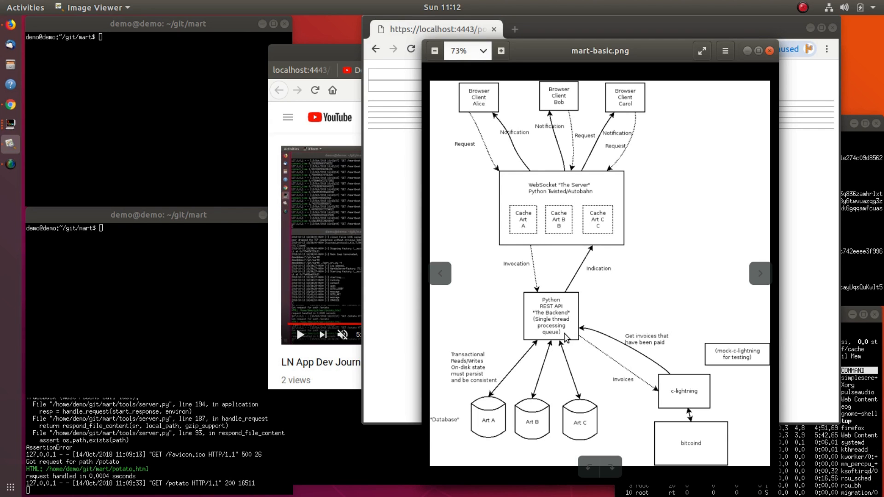
mouse_move(550, 311)
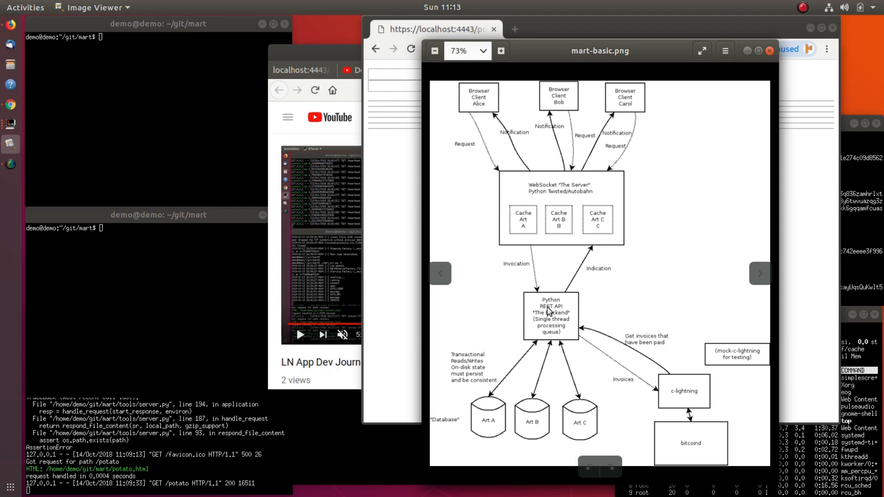
mouse_move(566, 336)
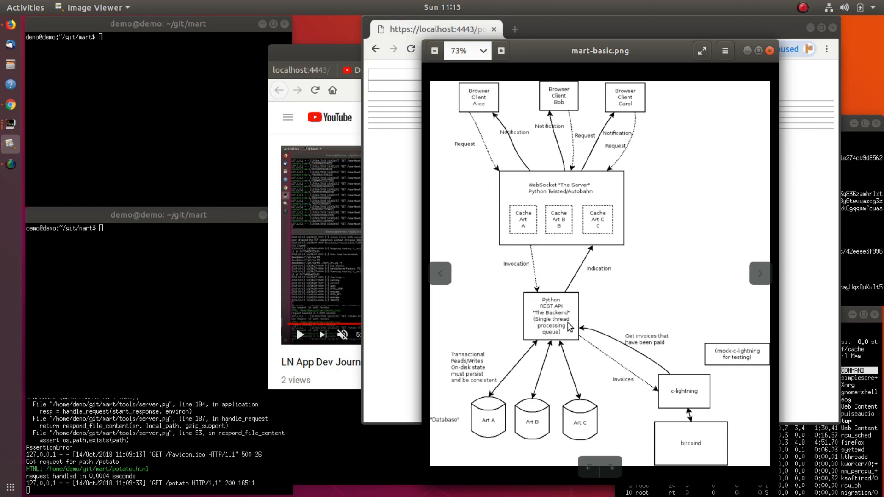
mouse_move(501, 125)
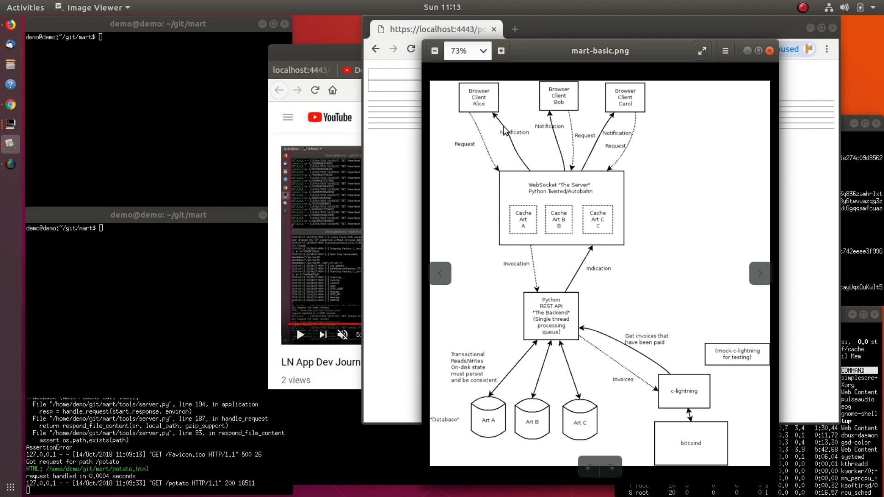
mouse_move(523, 113)
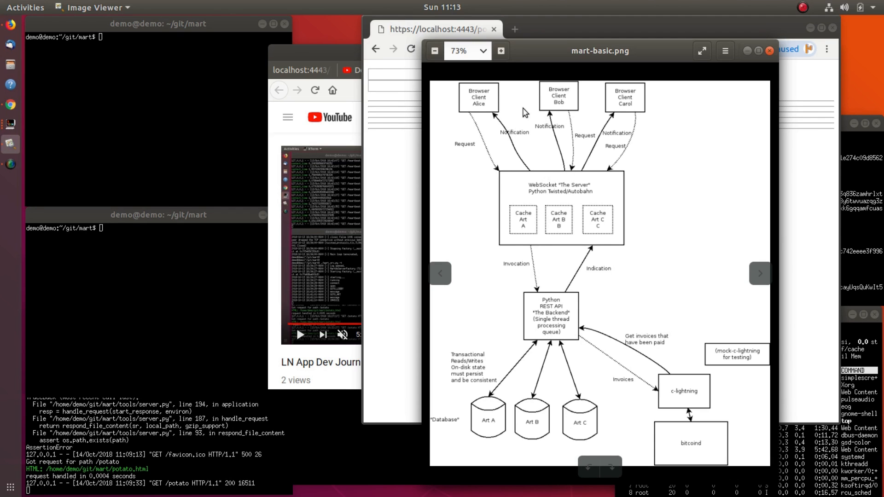
mouse_move(682, 103)
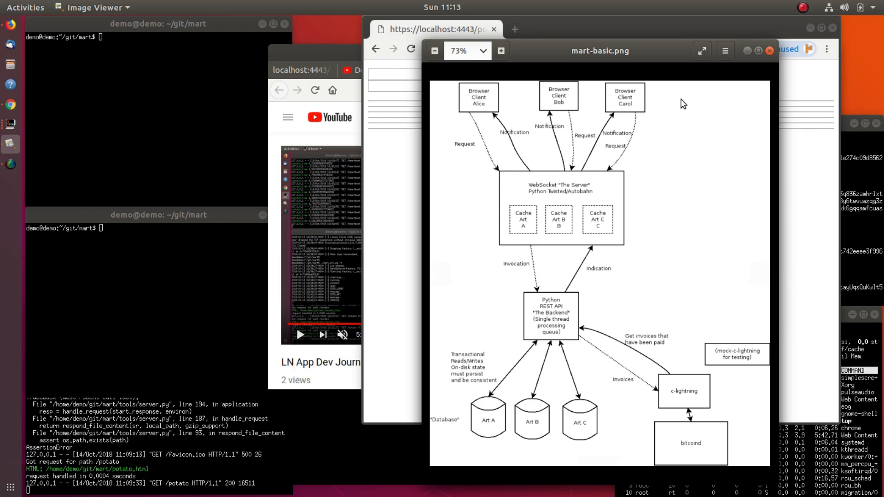
mouse_move(673, 100)
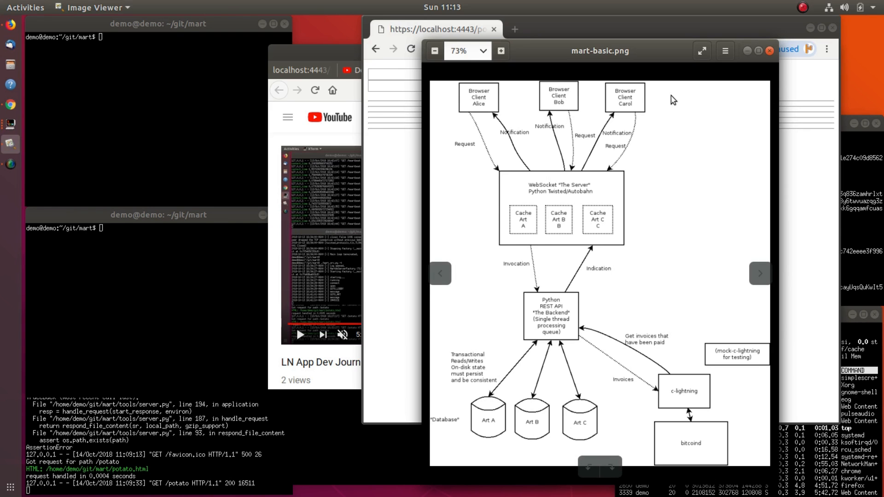
mouse_move(645, 220)
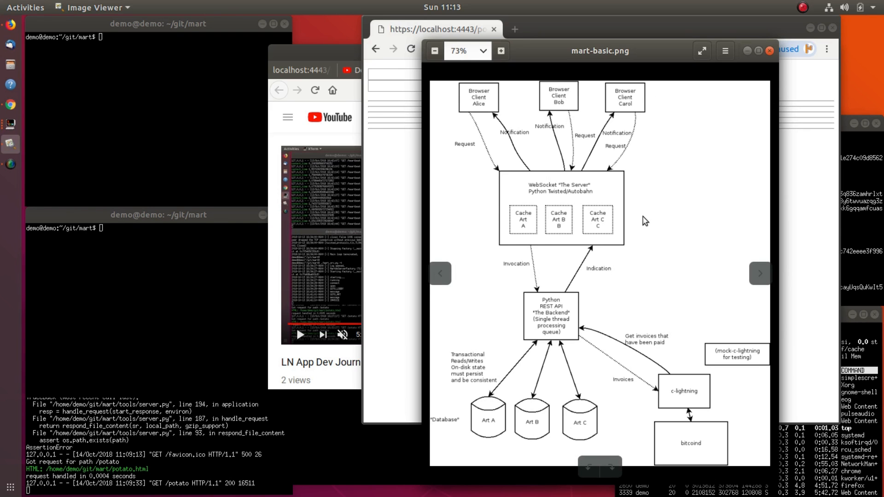
mouse_move(610, 186)
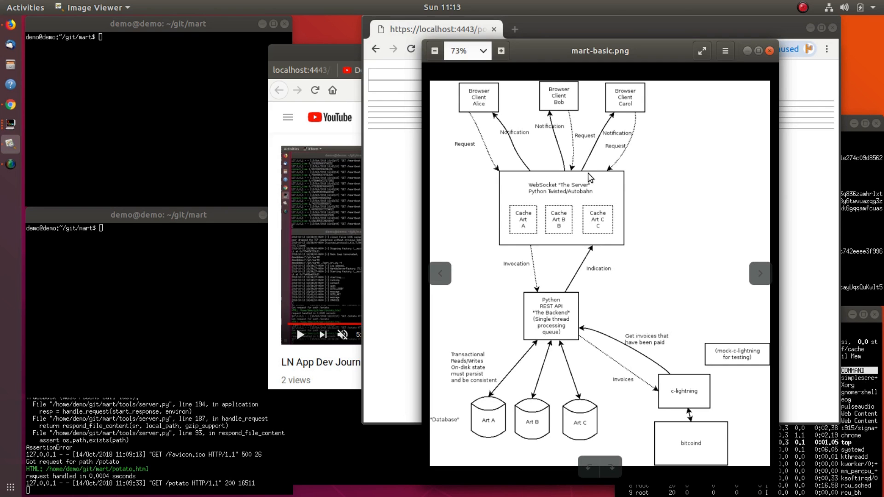
mouse_move(585, 172)
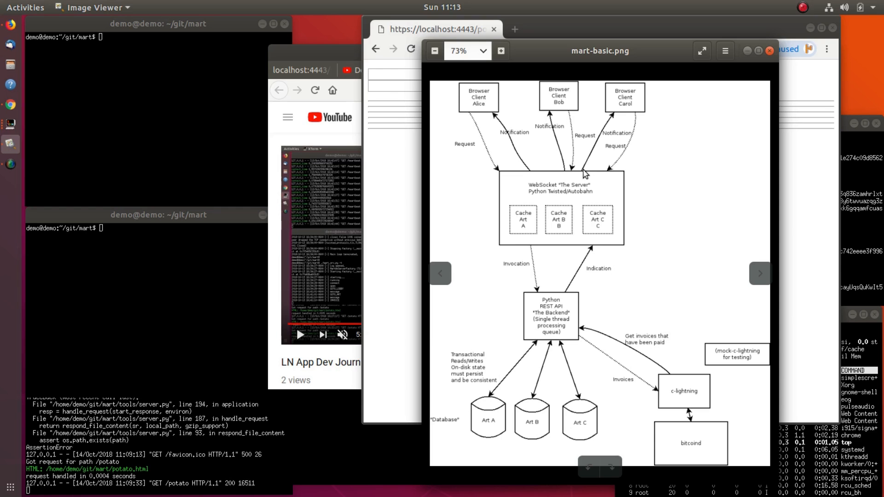
mouse_move(577, 338)
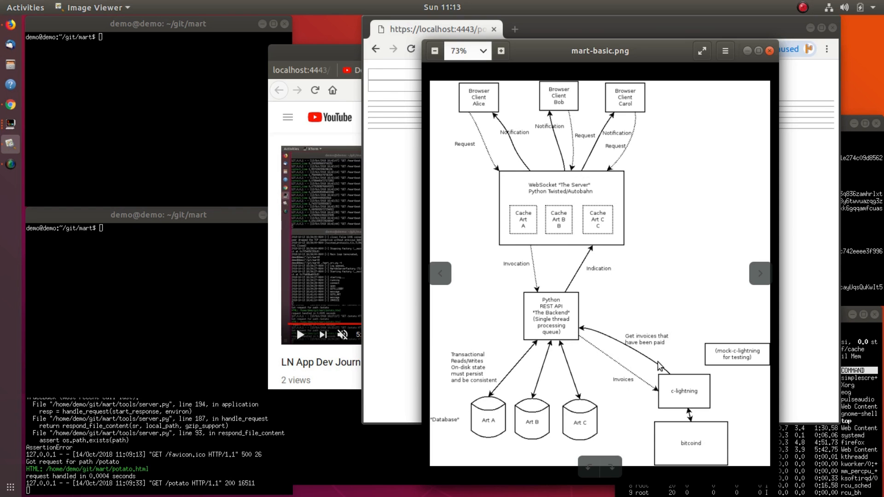
mouse_move(633, 377)
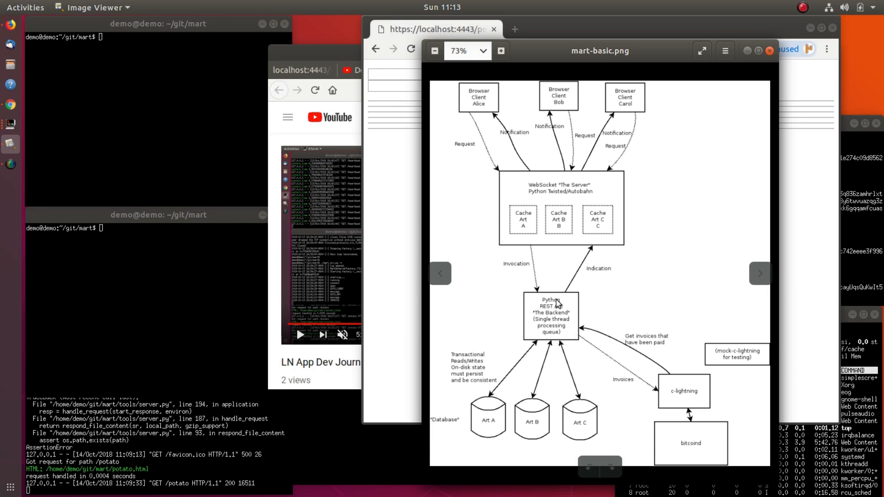
mouse_move(557, 282)
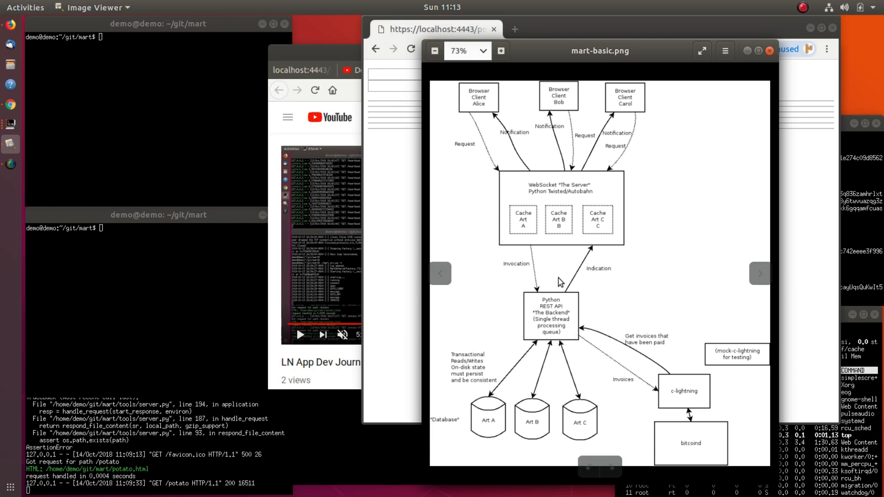
mouse_move(584, 318)
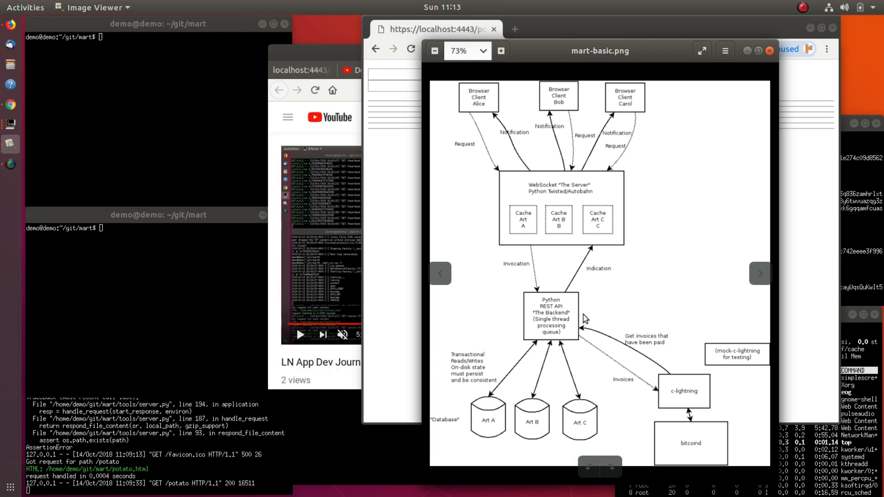
mouse_move(298, 57)
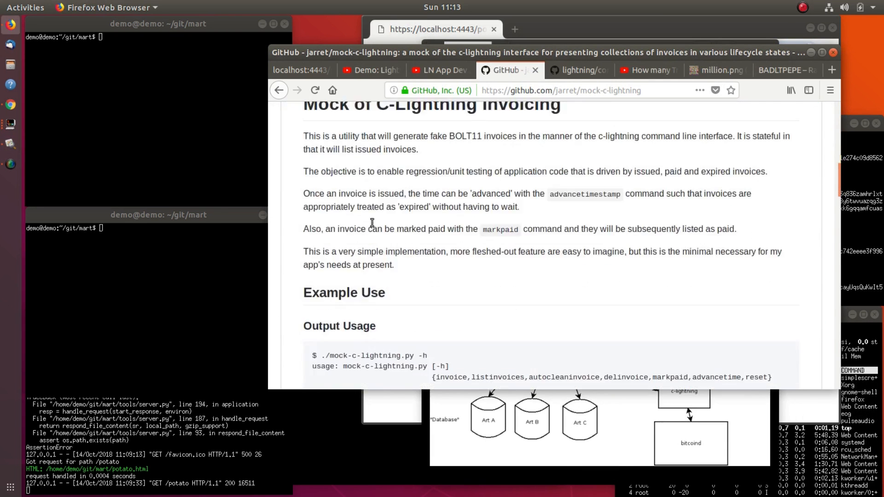
Scroll down through the Mock of C-Lightning Invoicing README.
scroll(down, 3)
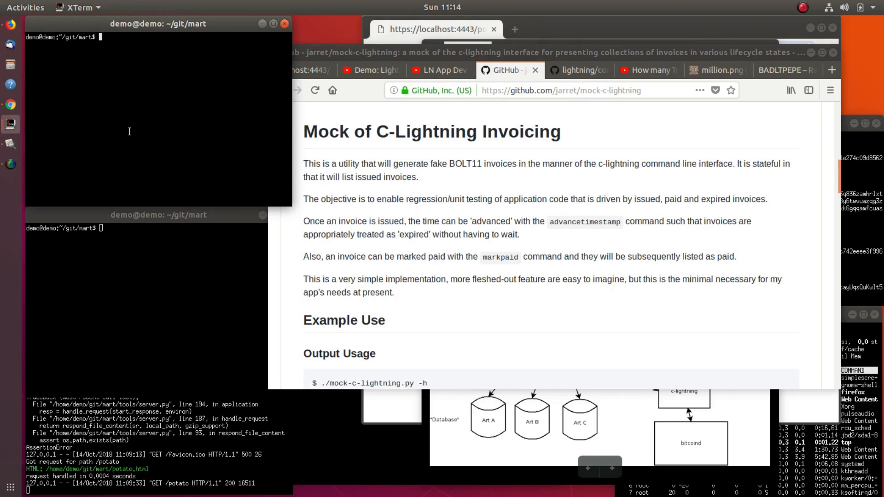
Start the backend with ./mart_be.py -t /tmp/mart-demo MEM_MOCK on port 5000.
text(./mart_be.py -t /tmp/mart-demo MEM_MOCK)
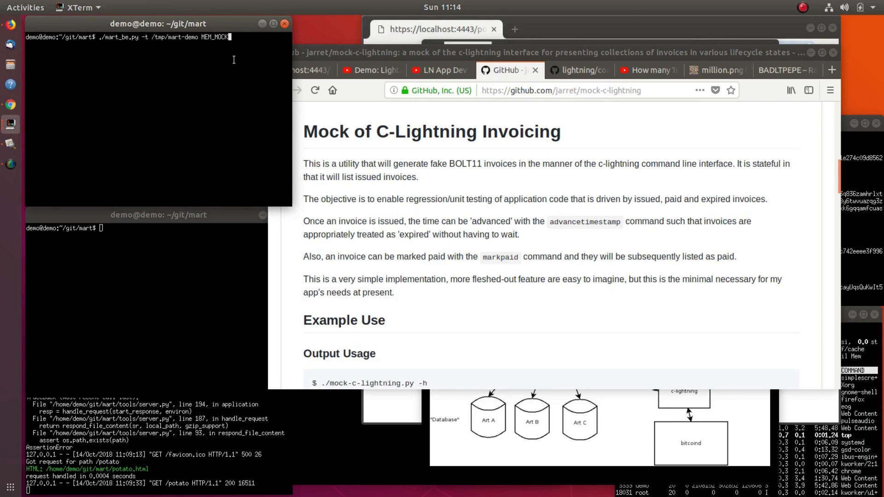
double_click(211, 36)
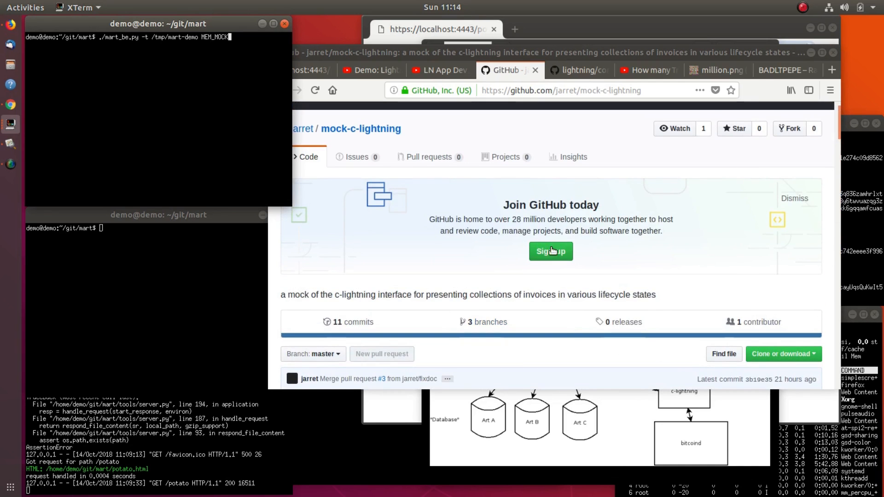
scroll(down, 3)
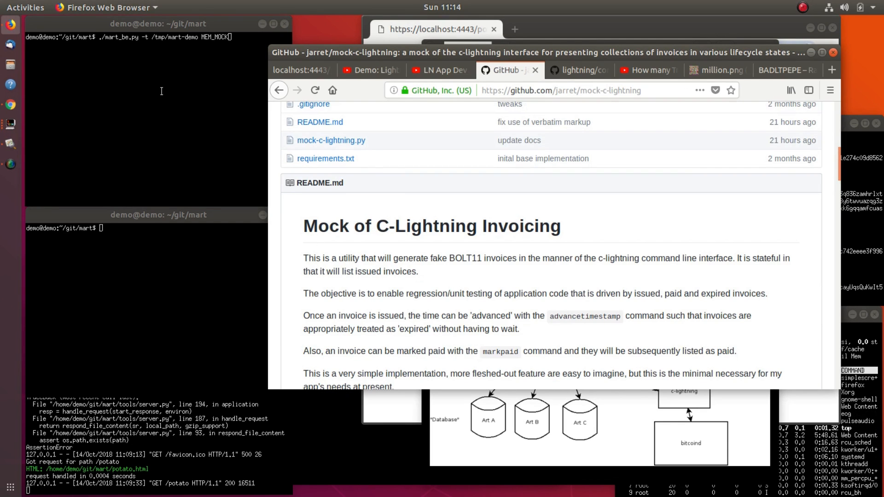
mouse_move(578, 70)
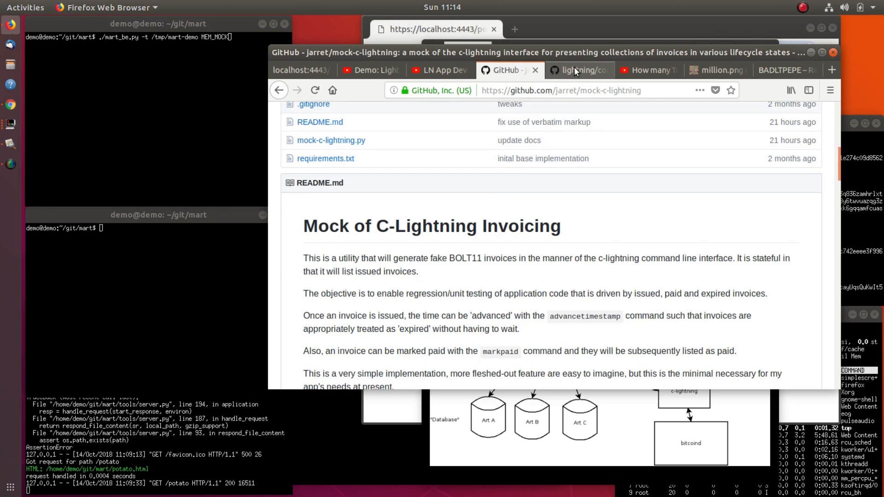
Browse the pylightning repository and other GitHub tabs before opening a tools terminal.
click(574, 70)
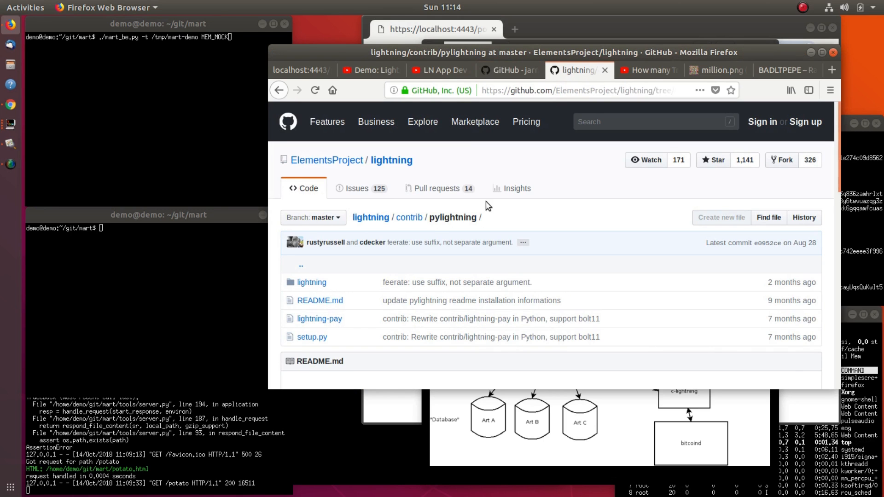
mouse_move(509, 217)
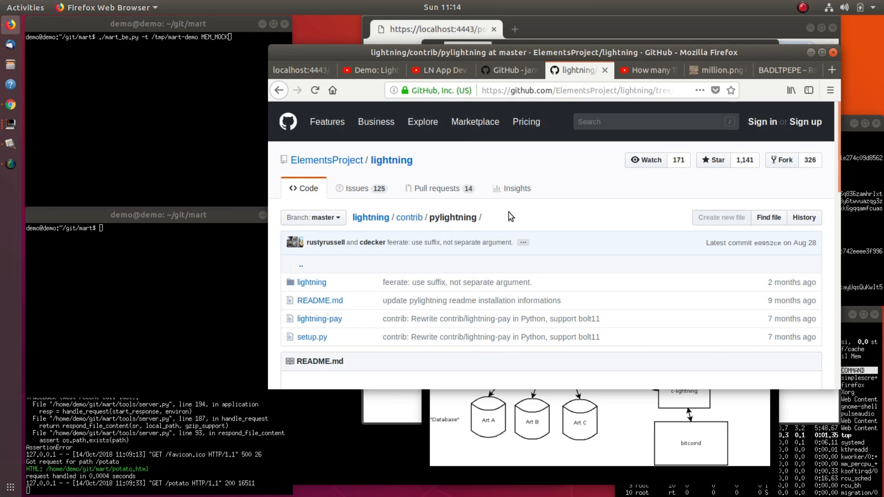
scroll(down, 3)
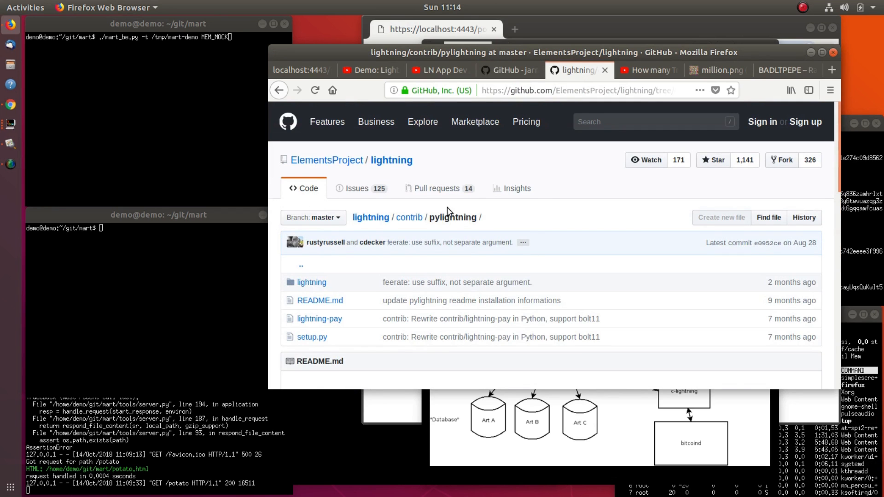
mouse_move(500, 210)
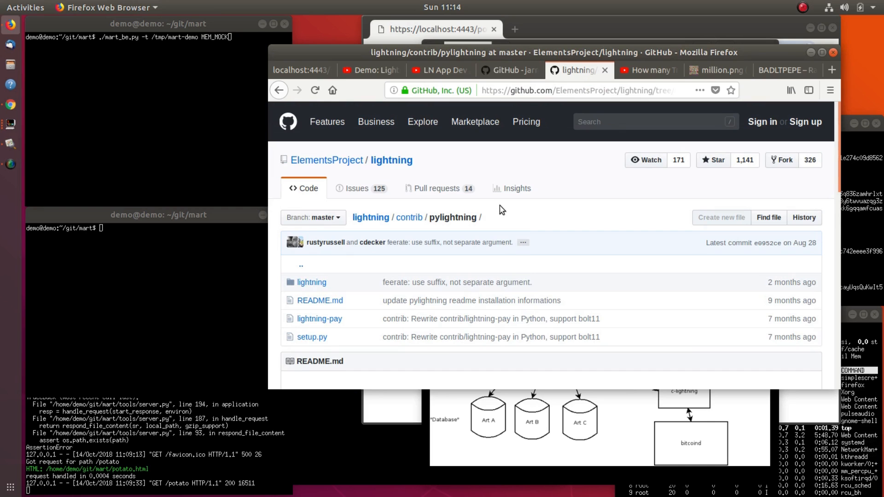
mouse_move(505, 213)
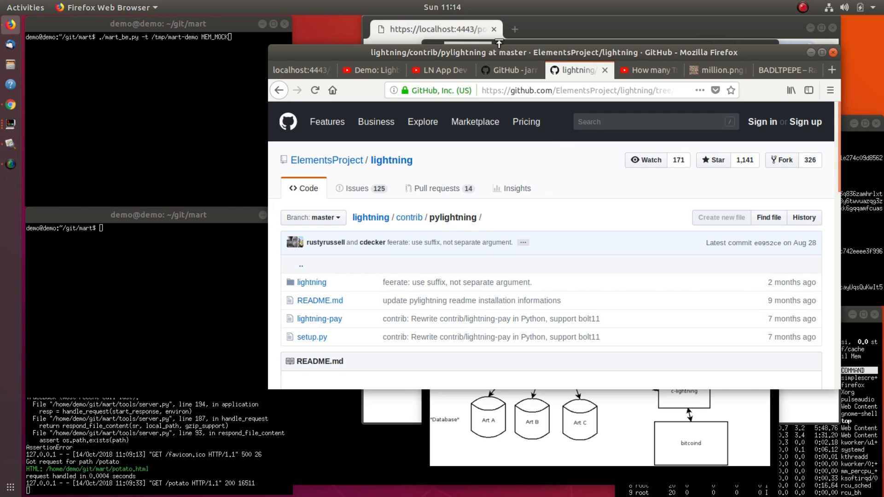
click(507, 70)
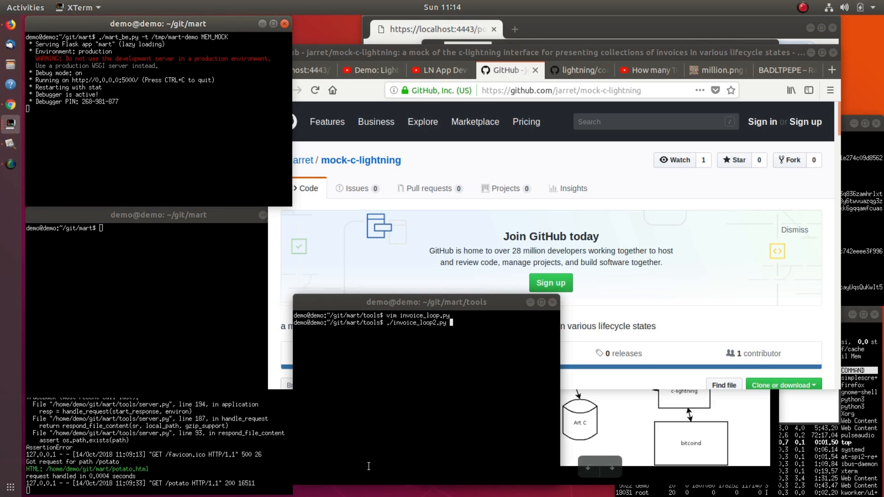
List the tools folder and run ./load_big_test_art.py to load the badltpepe art.
text(ls)
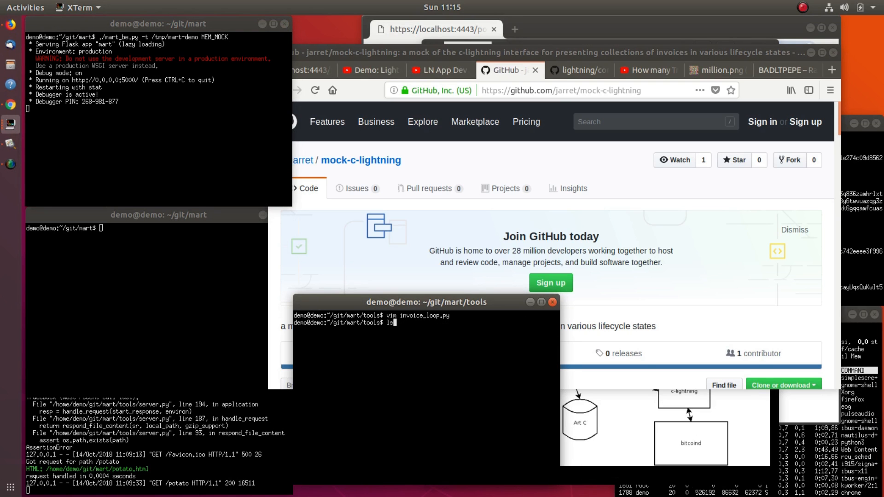
text(./load_big_test_art.py)
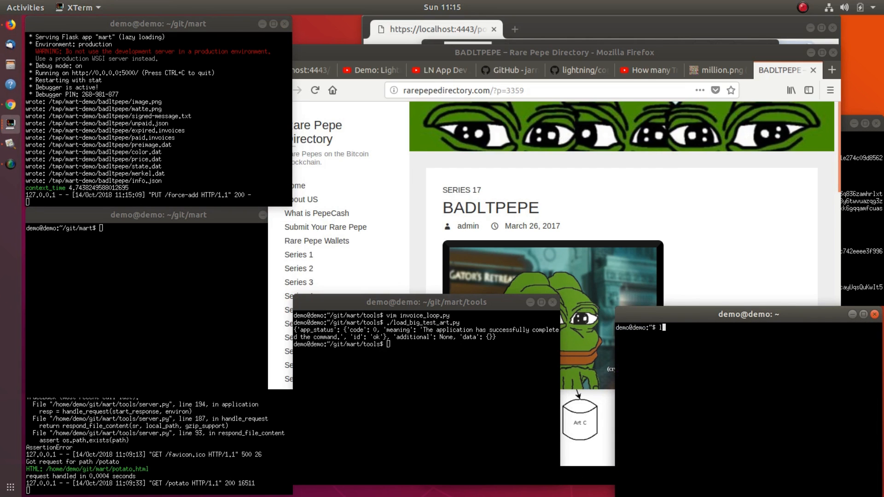
List /tmp/mart-demo, then list the badltpepe folder's generated state files.
text(ls /tmp/mart-demo/)
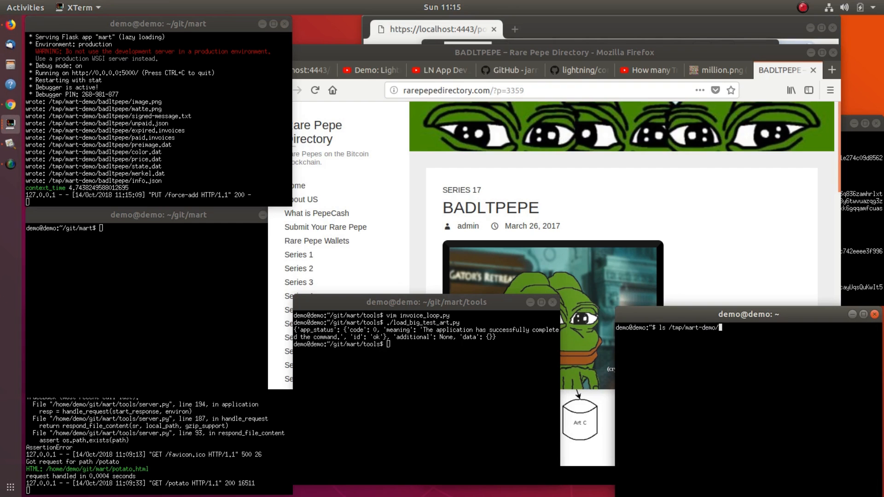
text(cd b)
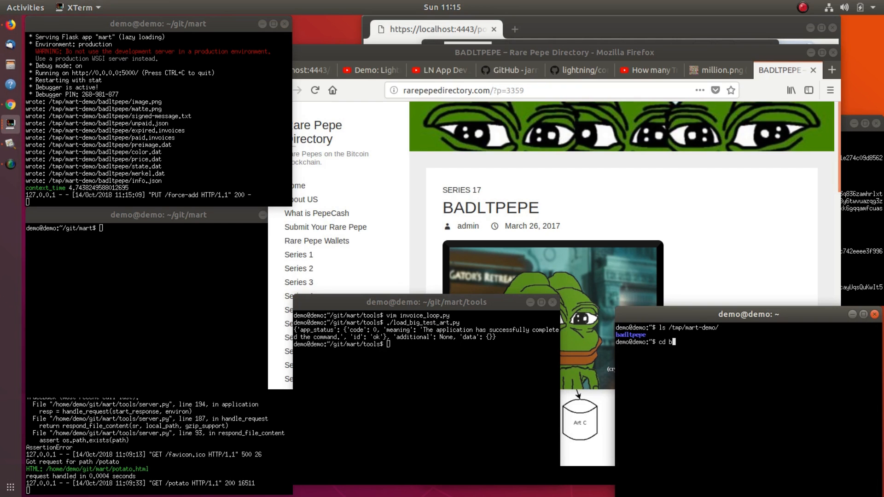
text(adl)
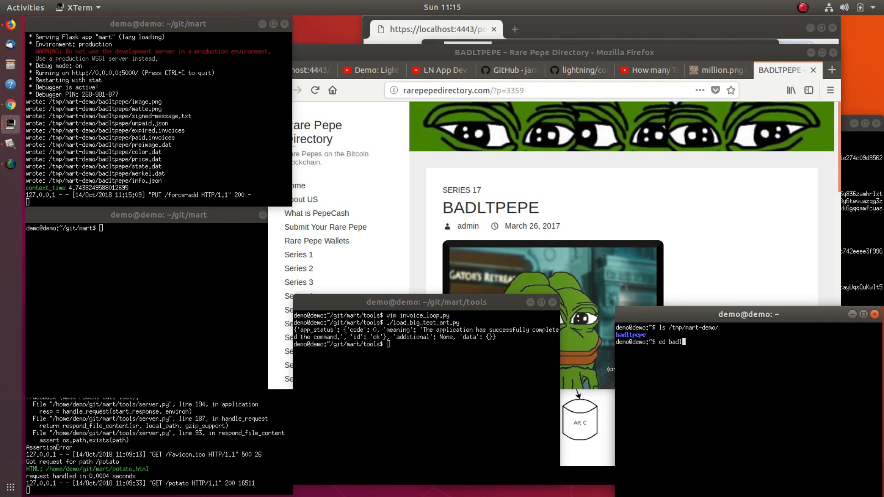
key(BackSpace)
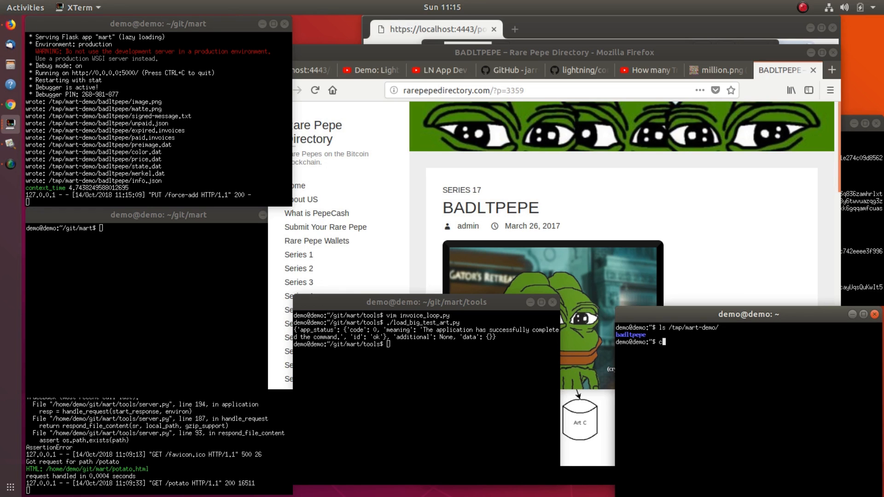
text(ls /tmp//)
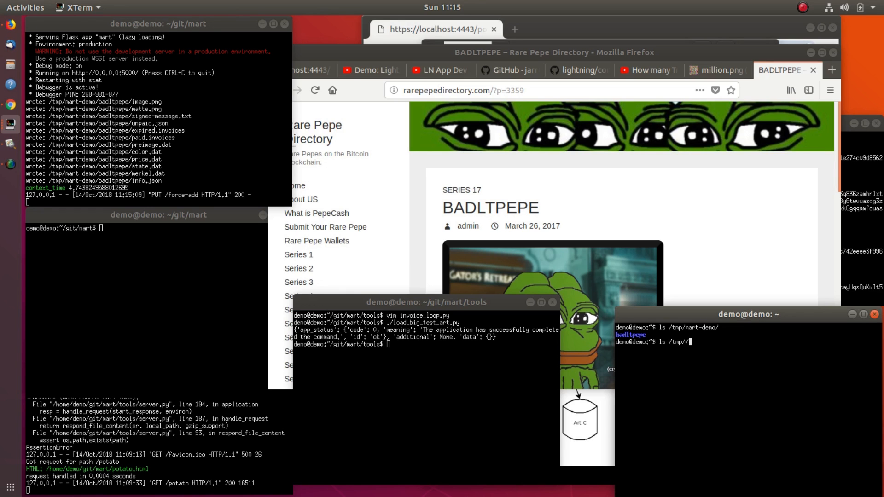
text(mart-demo/badltpepe/)
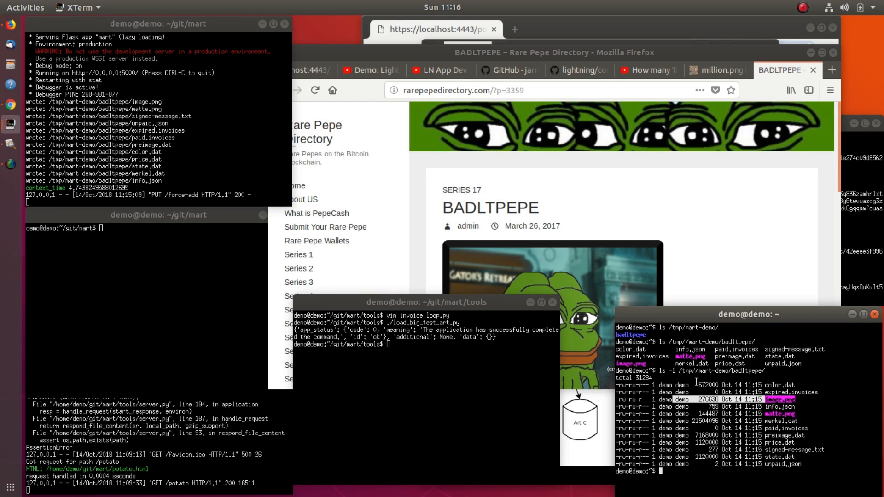
mouse_move(785, 421)
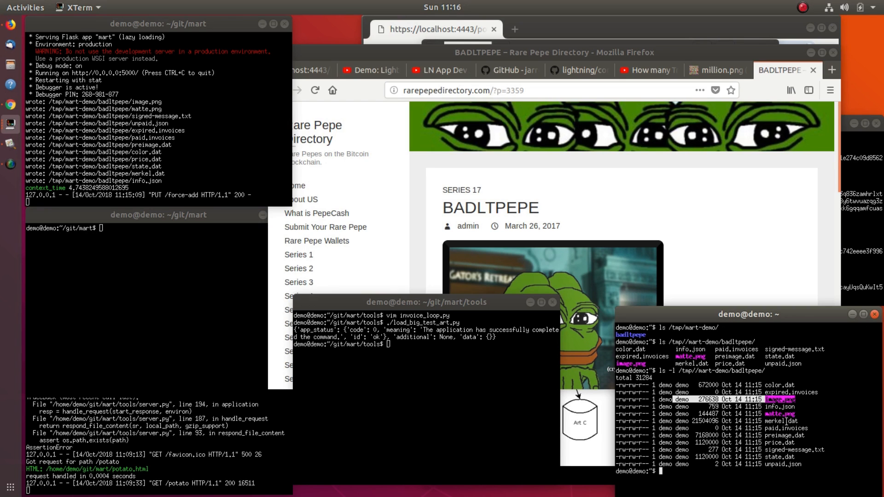
mouse_move(309, 53)
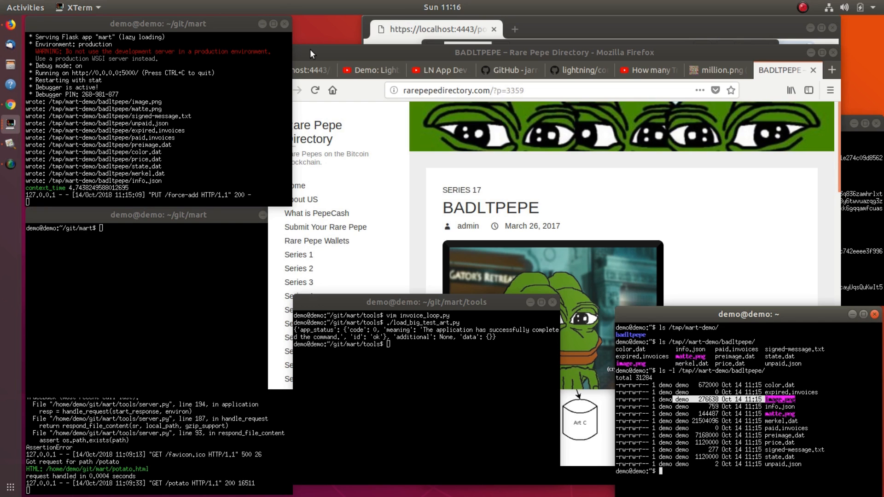
Run ./invoice_loop2.py and the curl PUT attach request, then bring up the Firefox lobby page.
text(./invoice_loop2.py)
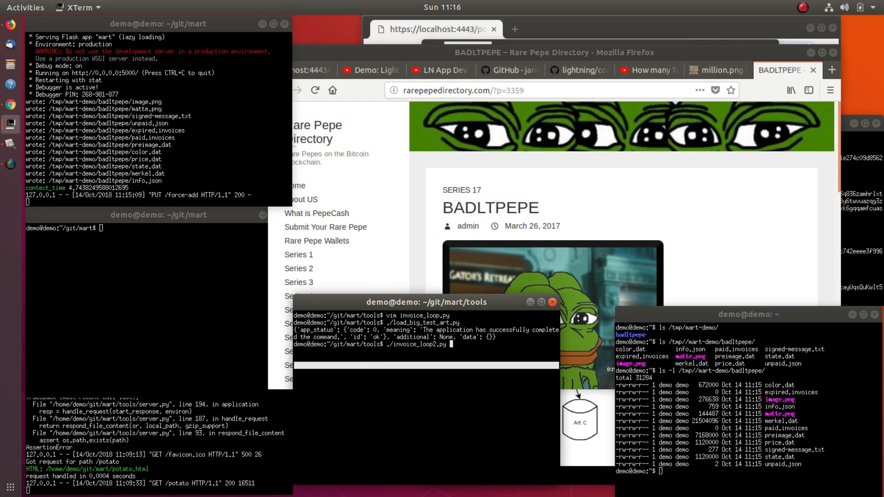
text(curl -X PUT -d art_id=million localhost:5000/attach)
click(159, 227)
text(./mart_srv.py -t)
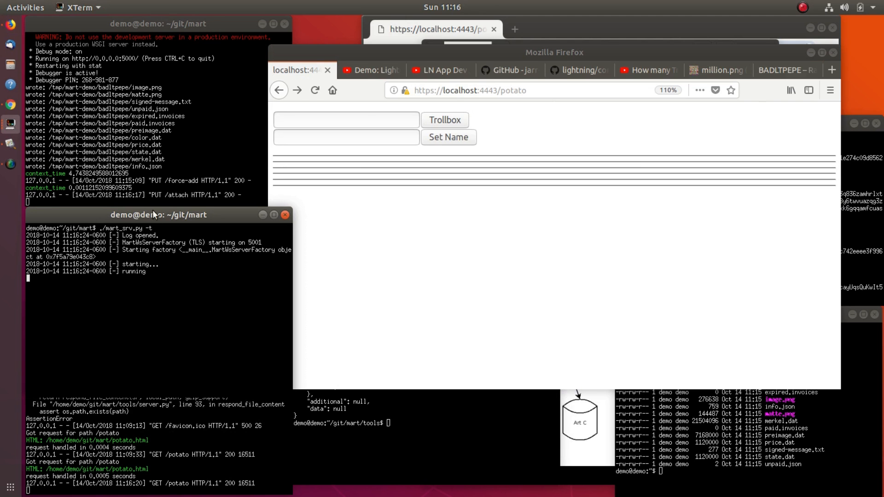
click(315, 90)
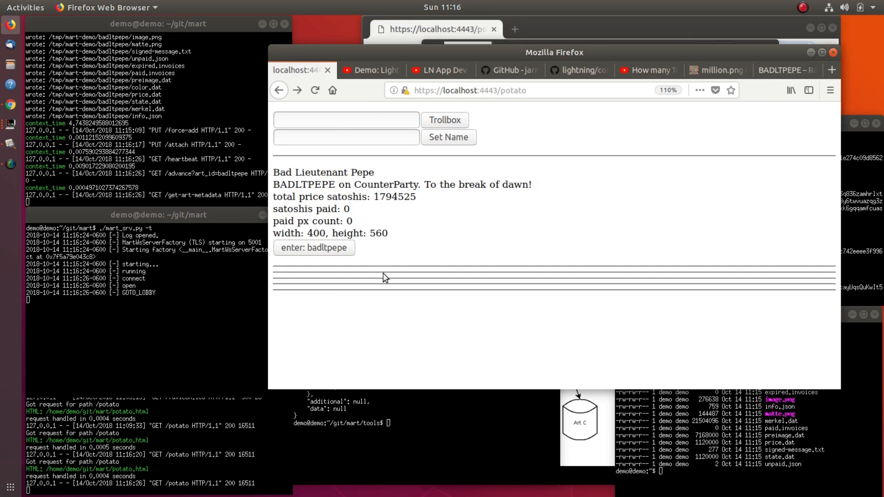
double_click(317, 233)
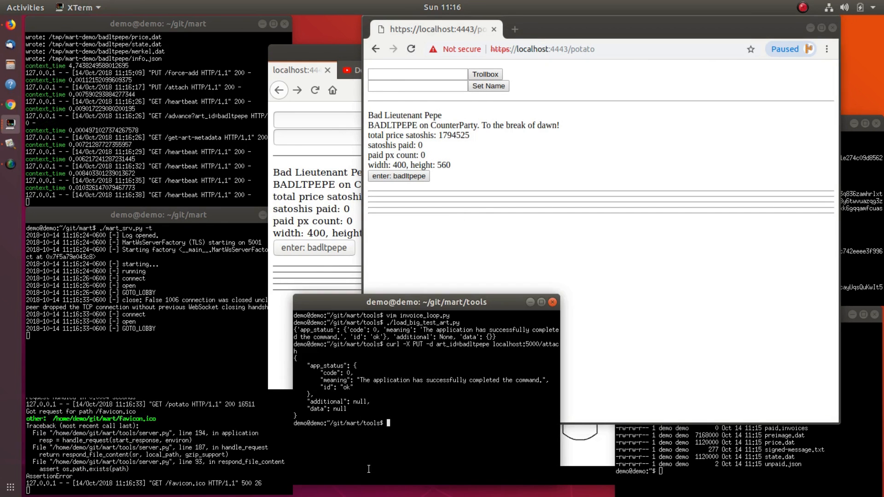
Run ./load_big_test_art_2.py and view the 1000×1000 million.png test image.
text(./load_big_test_art.py)
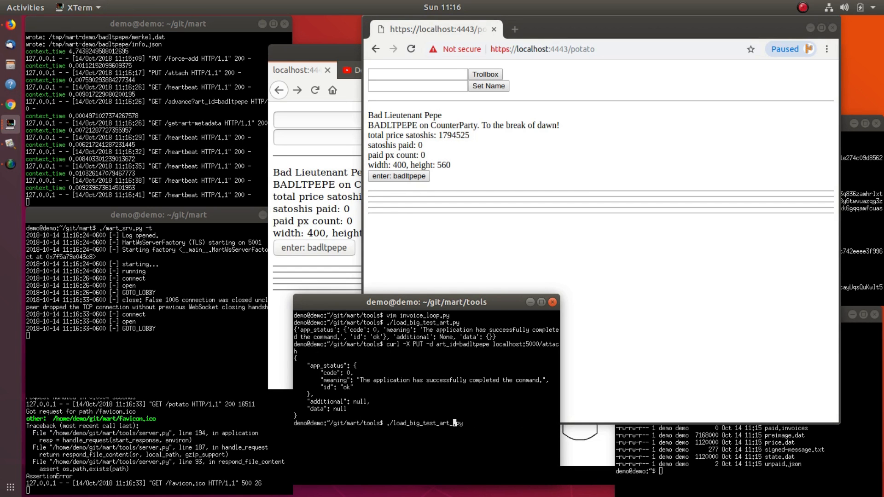
text(_2)
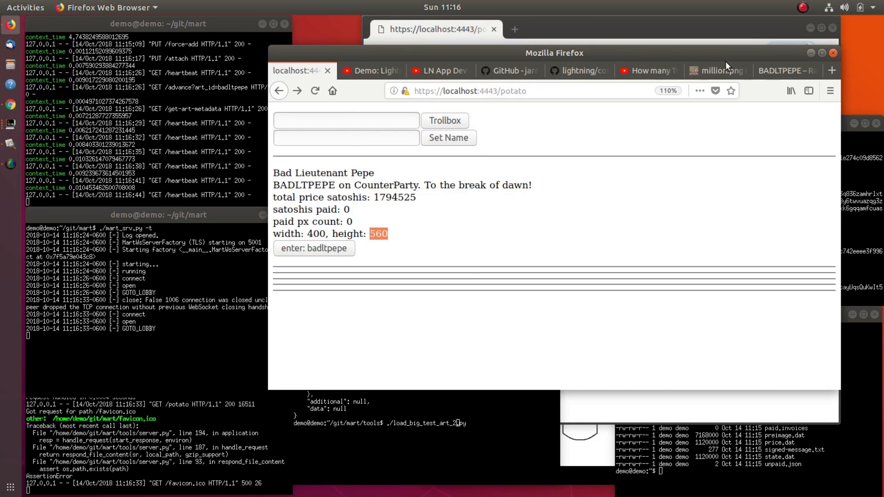
click(716, 70)
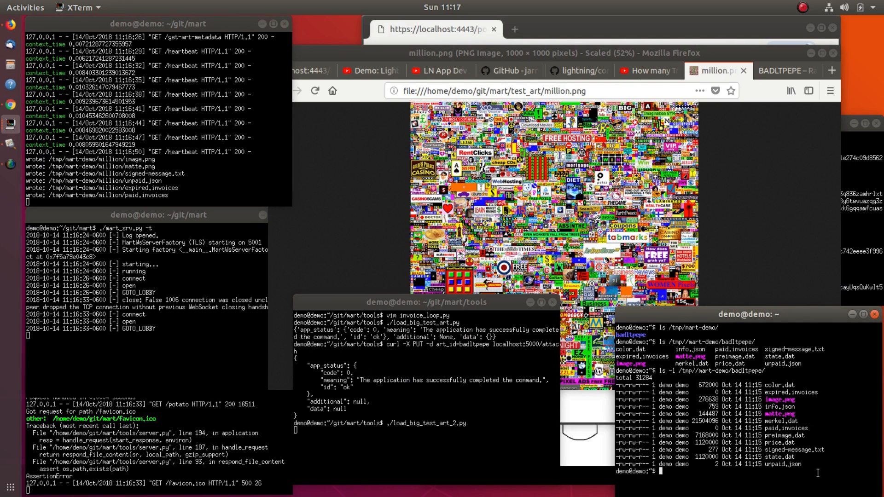
Run ls -l on the /tmp/mart-demo art folder to list its state files.
text(ls -l /tmp//mart-demo/b)
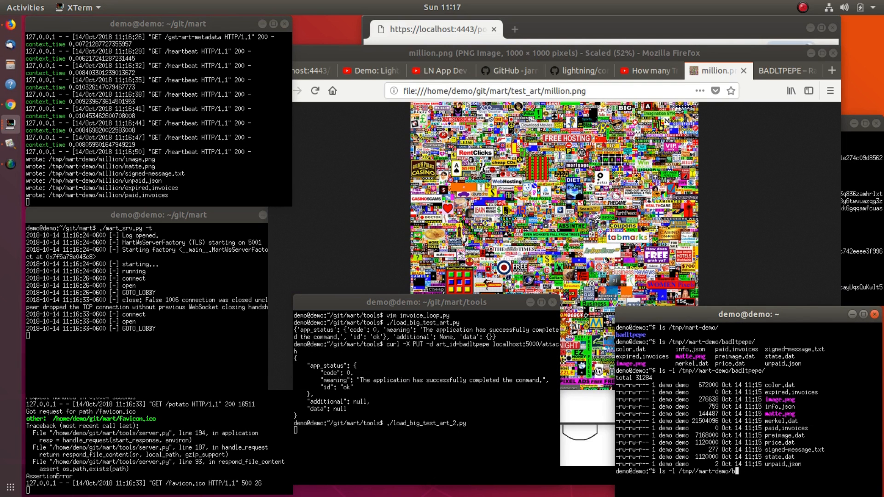
key(Return)
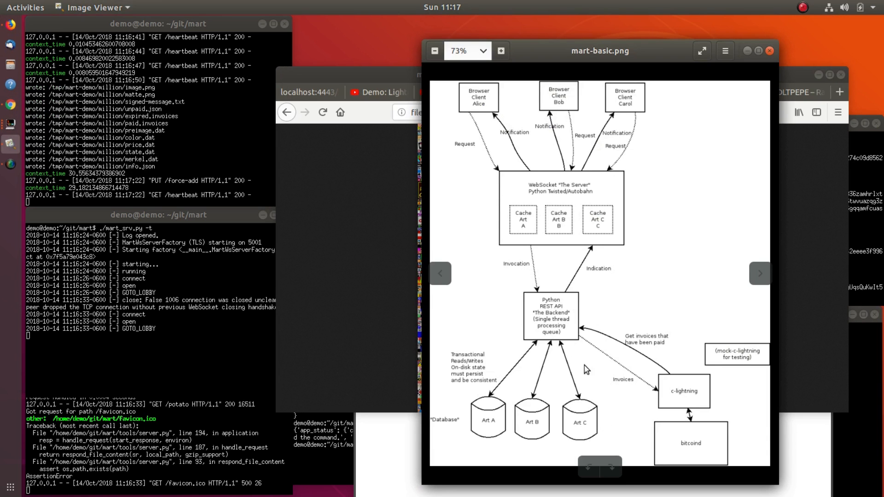
mouse_move(525, 337)
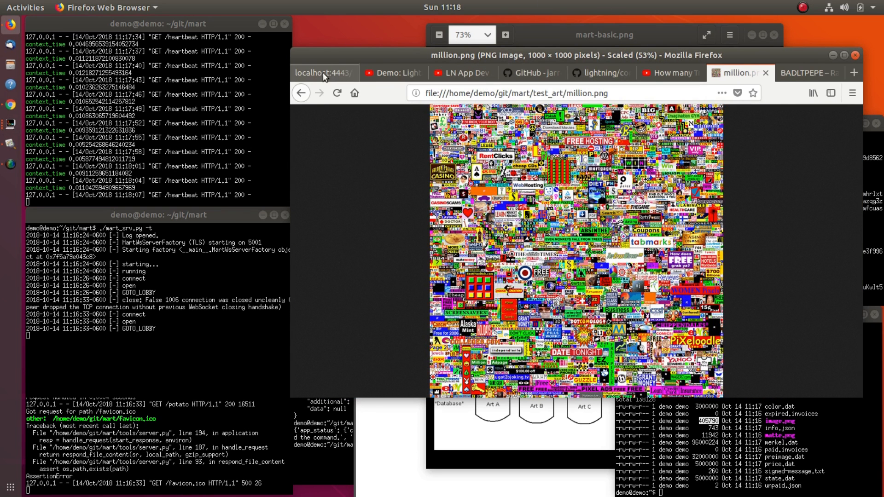
Return to the lobby, run ./invoice_loop2.py, and enter the Bad Lieutenant Pepe art.
click(319, 73)
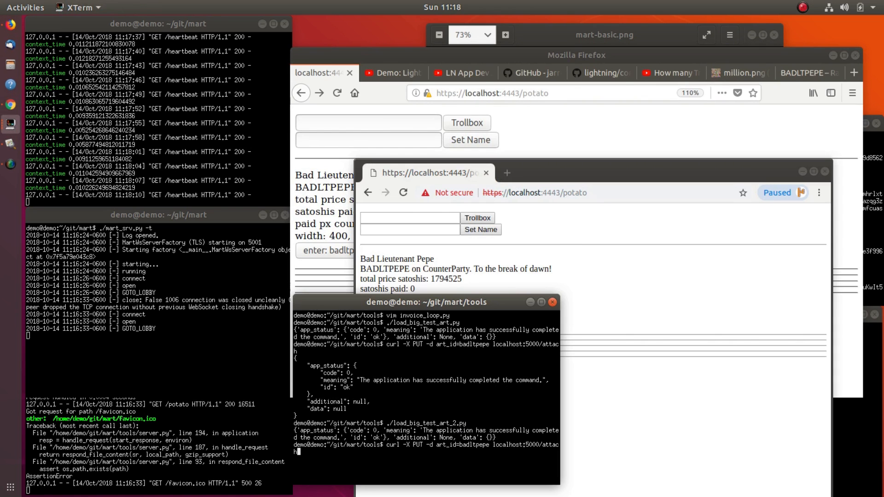
text(./invoice_loop2.py)
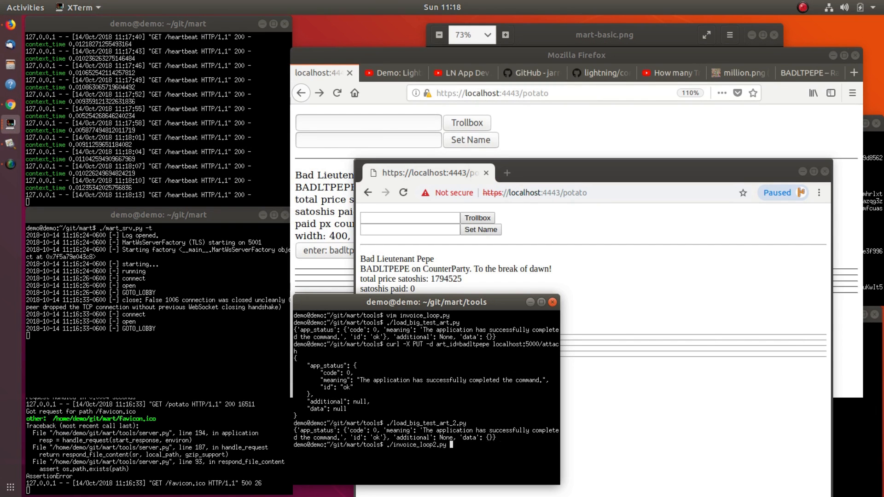
key(Return)
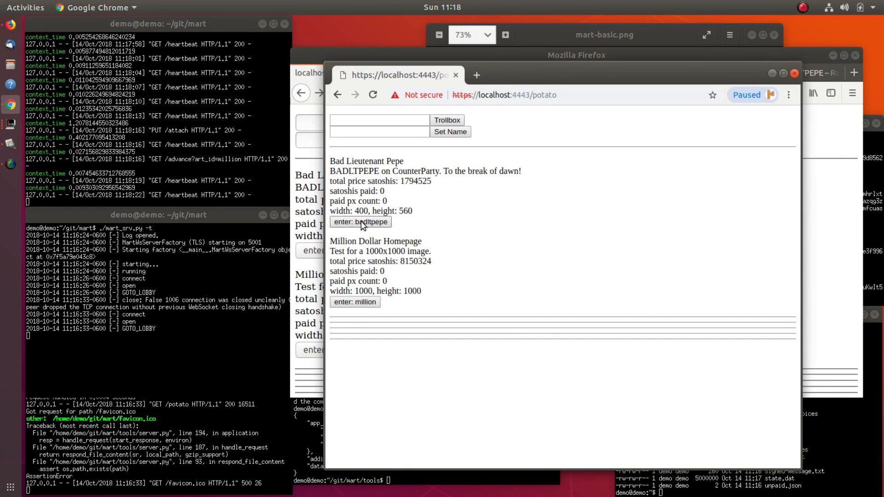
click(360, 221)
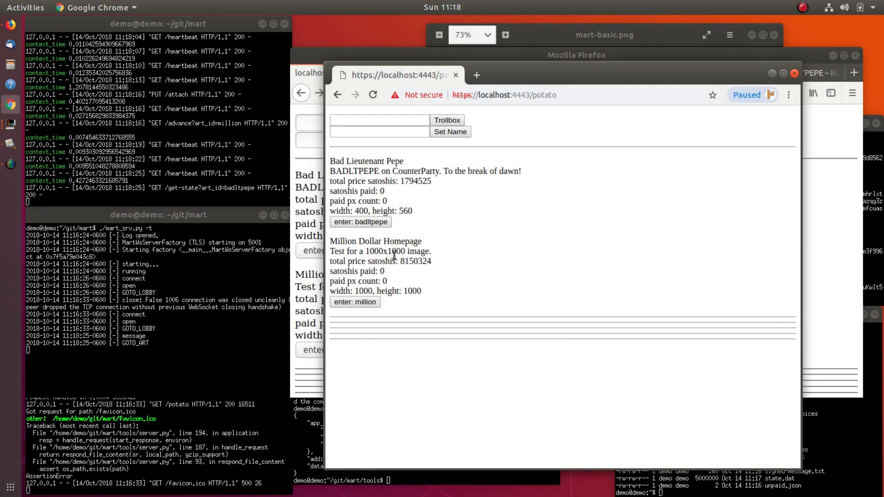
Open Chrome DevTools on the Bad Lieutenant Pepe art page via Inspect.
click(359, 221)
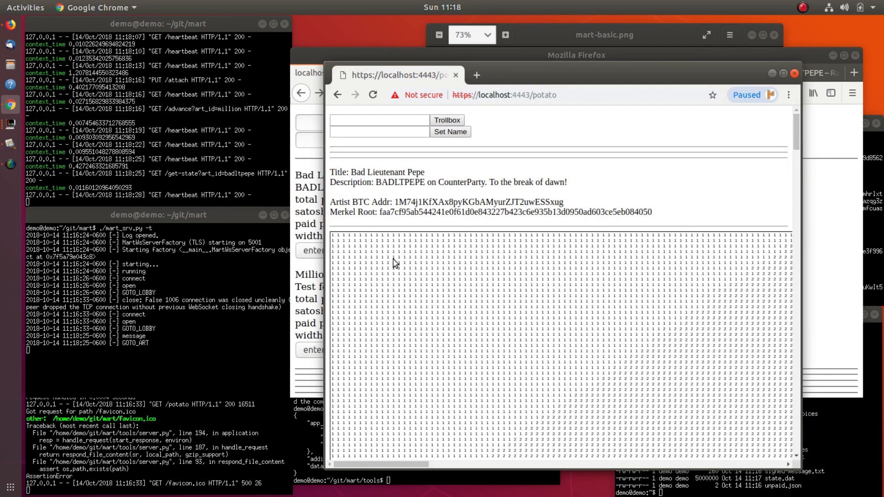
mouse_move(321, 219)
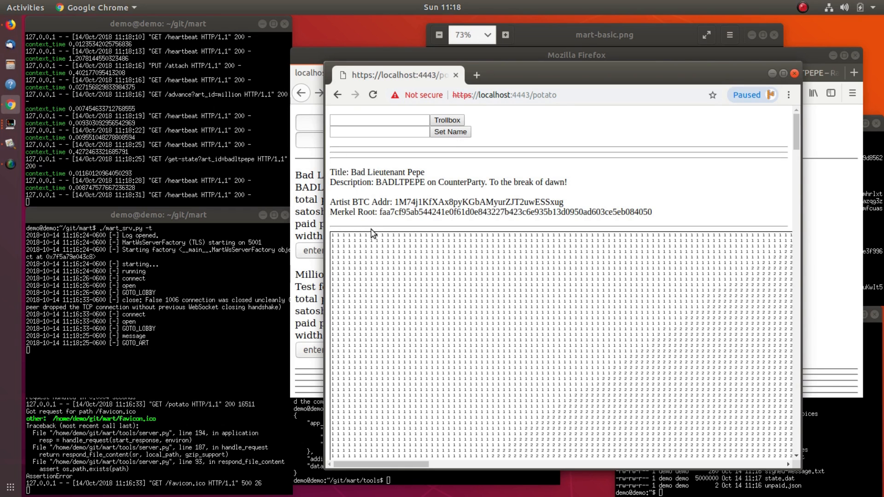
right_click(575, 219)
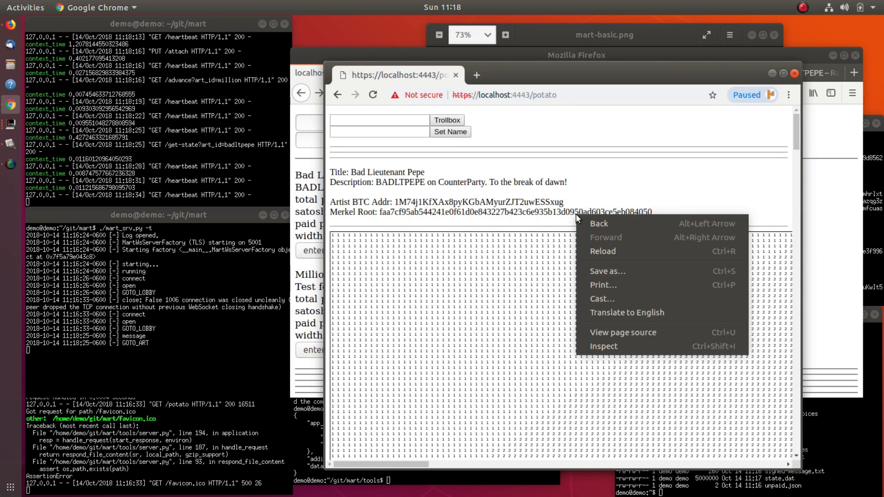
mouse_move(611, 346)
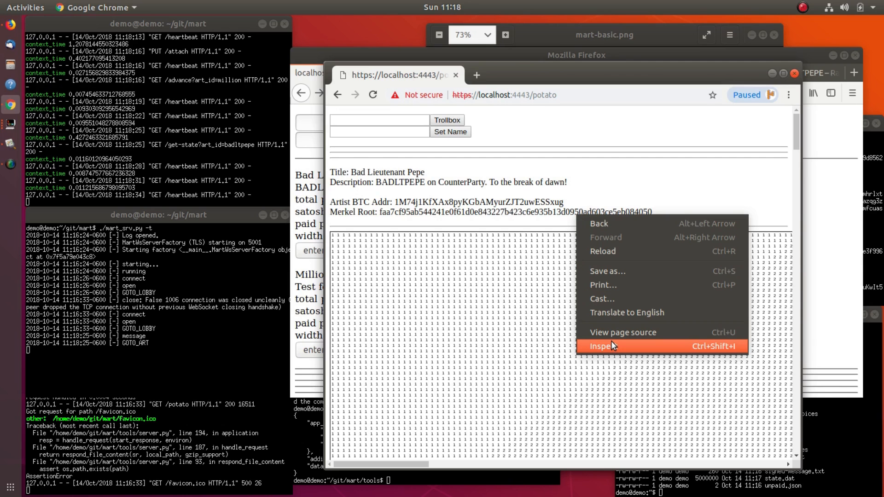
click(604, 346)
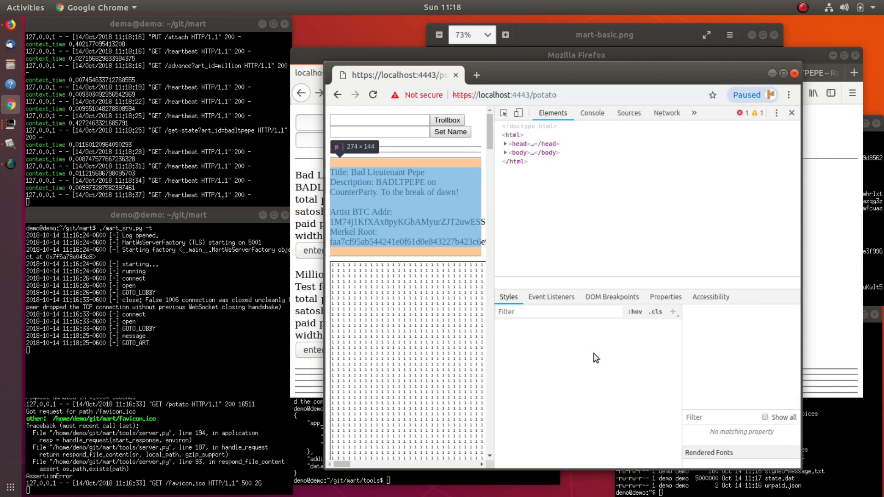
Show the DevTools Console with the logged per-pixel art state array.
click(591, 113)
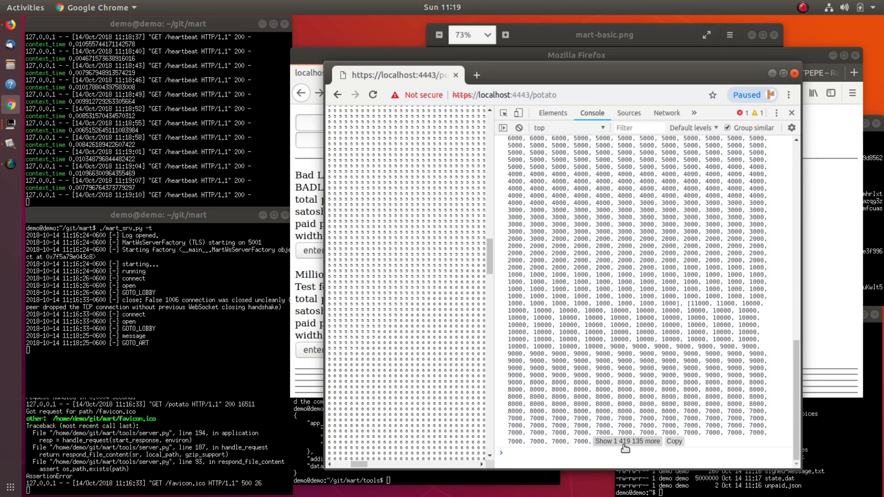
mouse_move(480, 387)
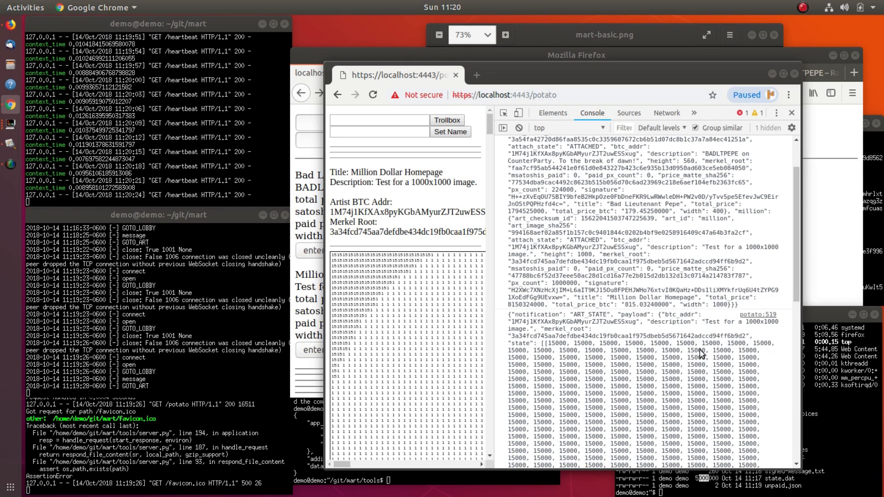
mouse_move(683, 402)
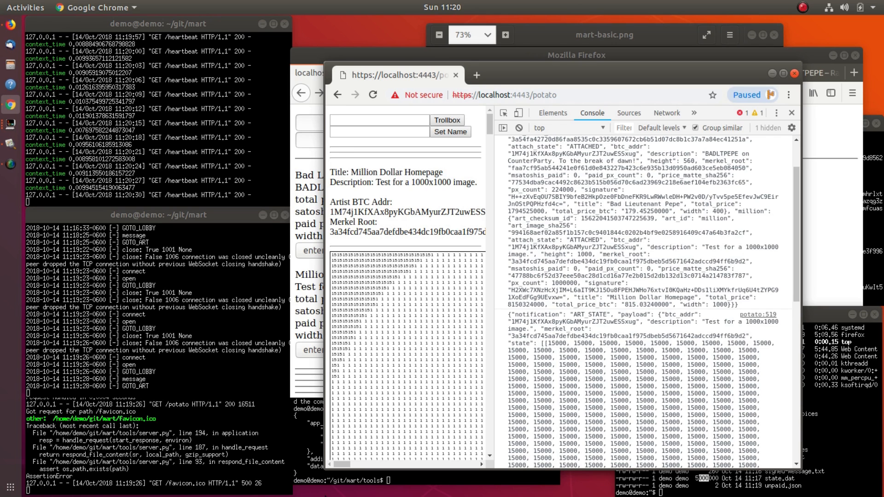
mouse_move(573, 69)
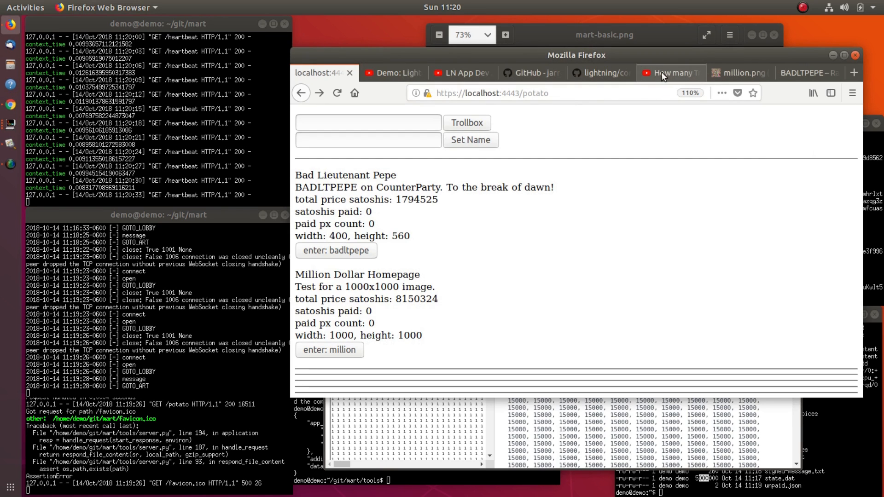
mouse_move(671, 73)
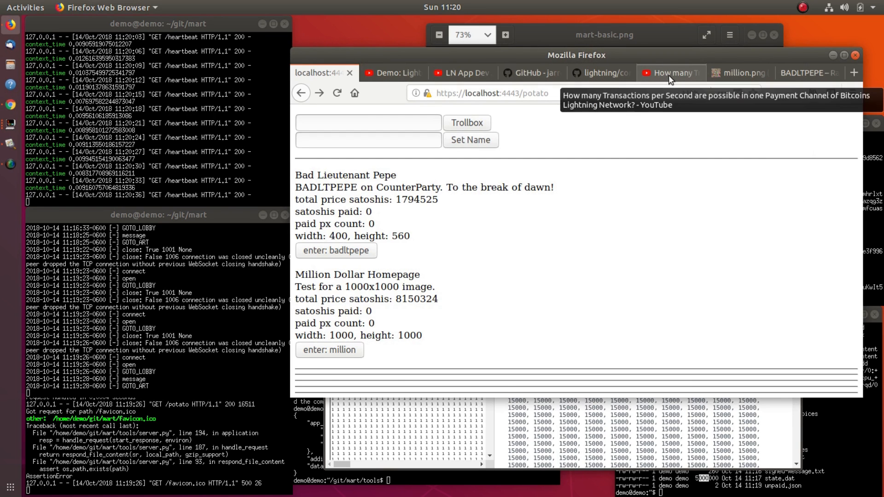
Switch to the 'How many Transactions' Lightning video and seek past five minutes.
click(669, 72)
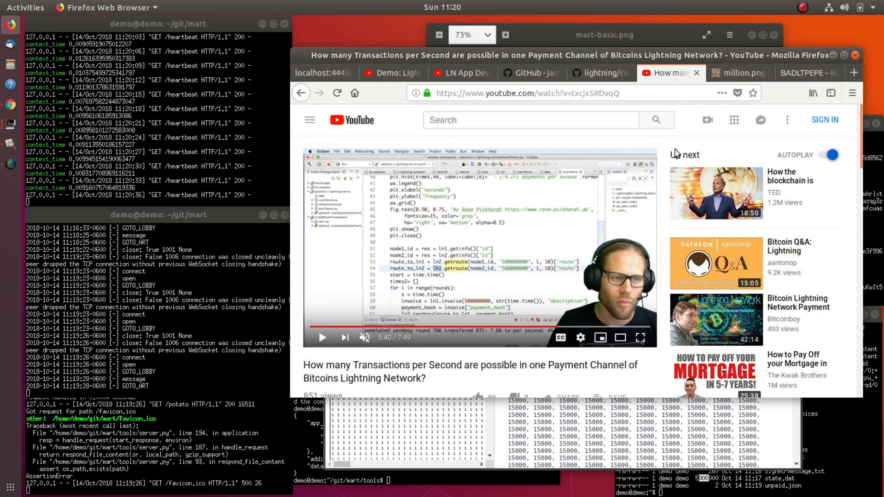
mouse_move(541, 321)
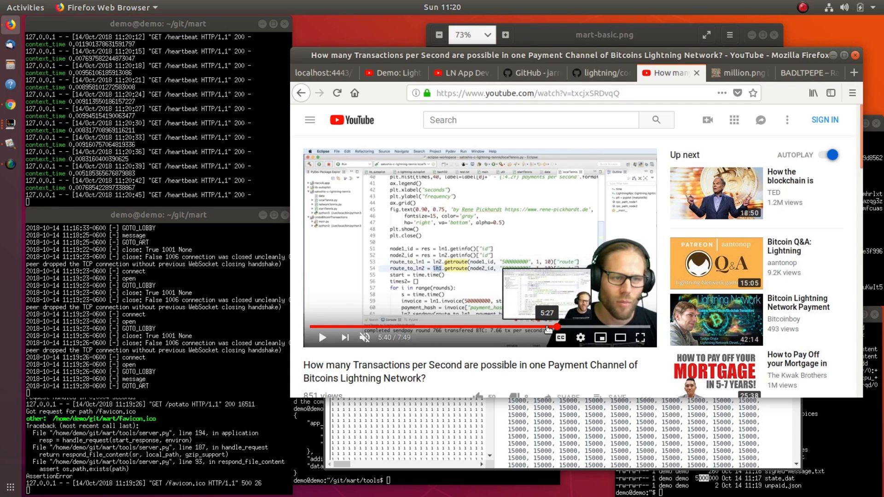
click(309, 326)
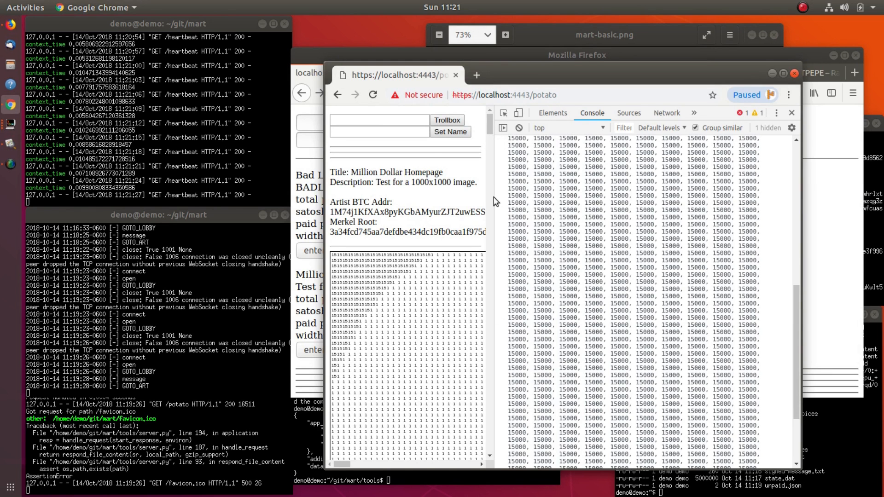
Scroll the page and enter the Bad Lieutenant Pepe artwork from the lobby.
scroll(down, 3)
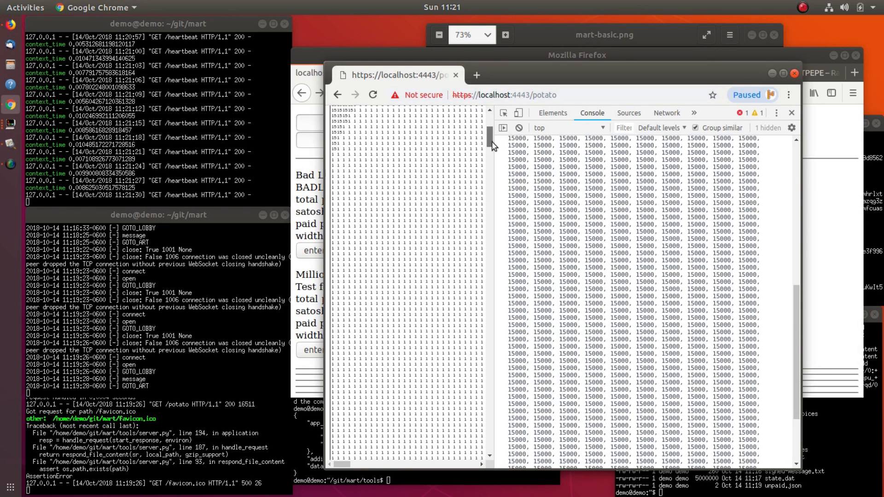
scroll(down, 3)
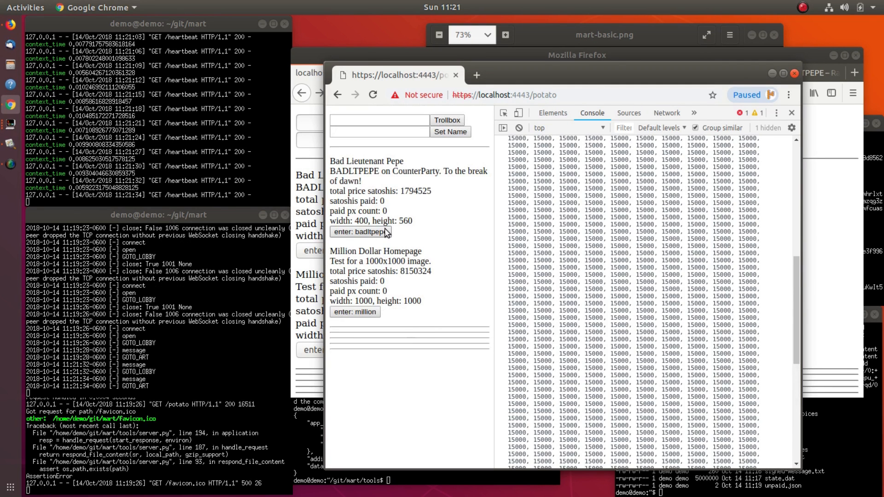
click(359, 232)
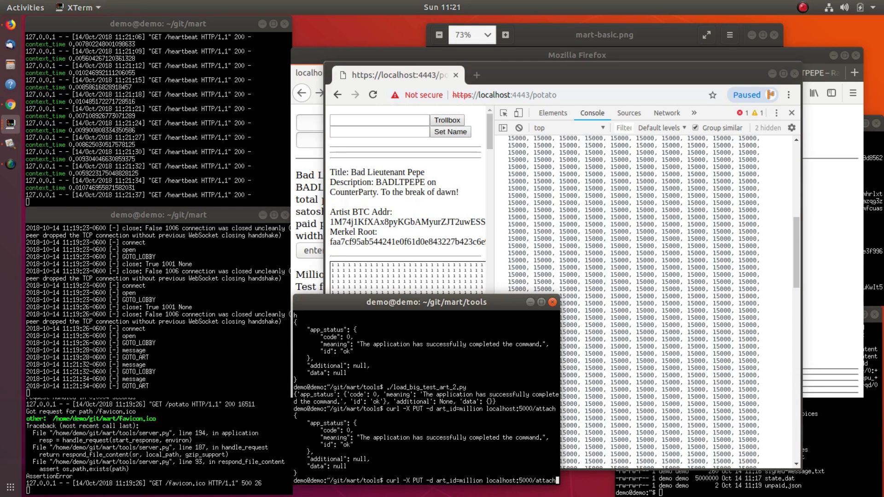
Clear the tools terminal and run ./invoice_loop2.py.
text(clear)
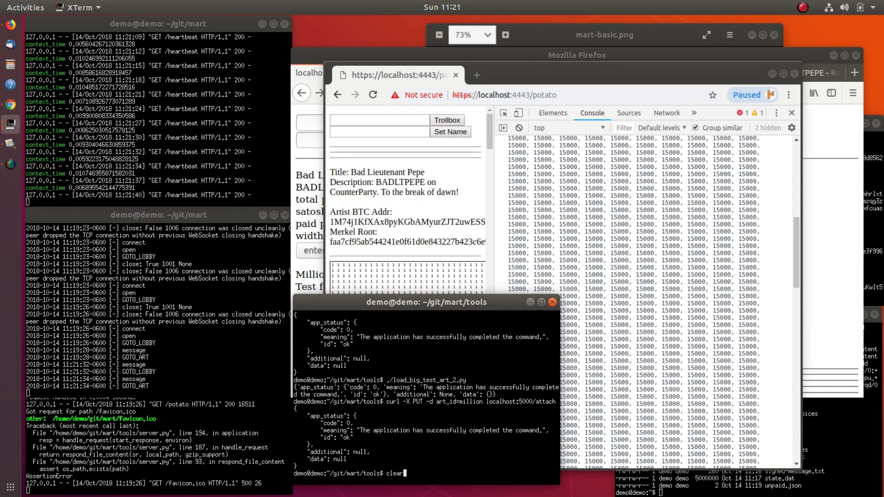
text(./invoice_loop2.py)
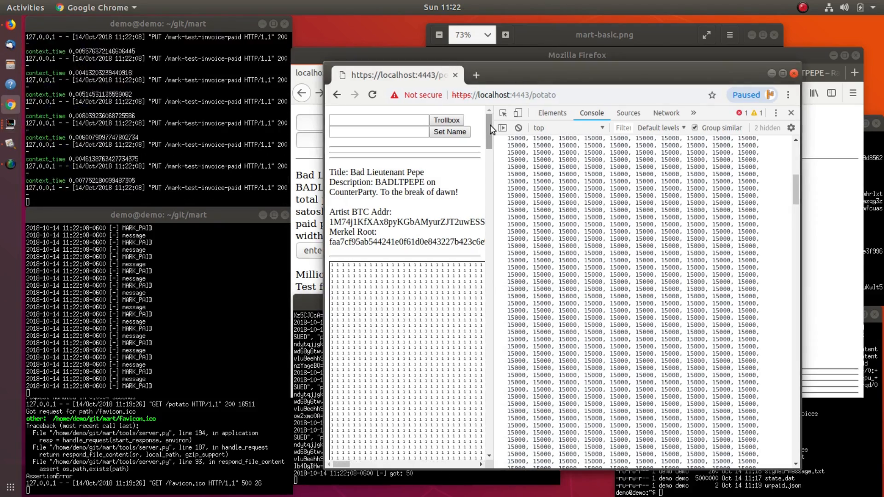
Scroll the art page and return to the lobby to see 2574 satoshis paid.
scroll(down, 3)
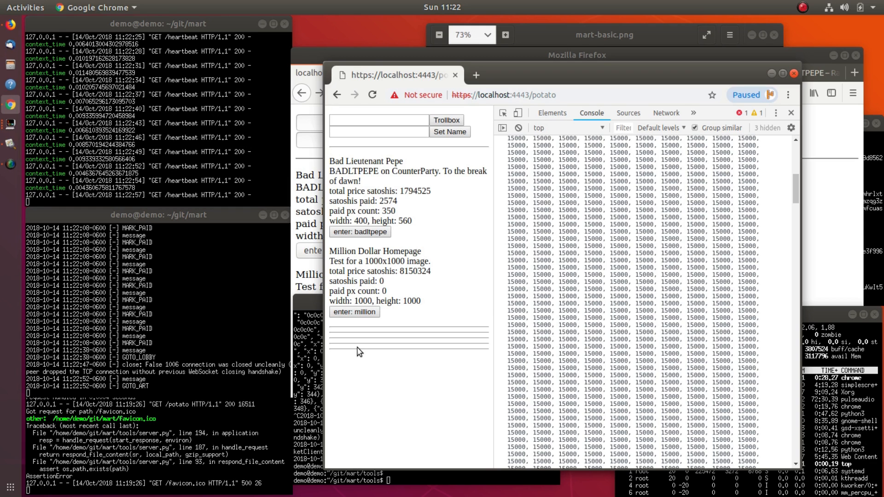
Enter the Million Dollar Homepage artwork from the lobby.
click(353, 311)
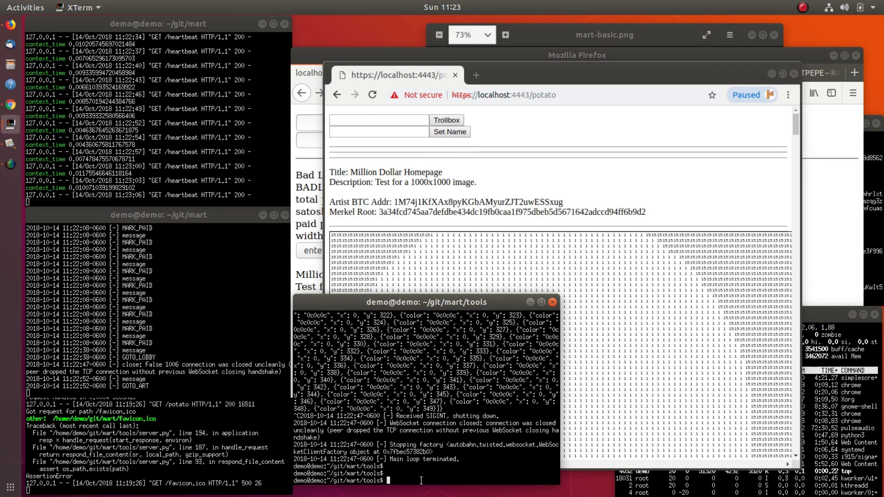
Run ./invoice_loop.py against the million art, then stop it with Ctrl+C.
text(./invoice_loop.py)
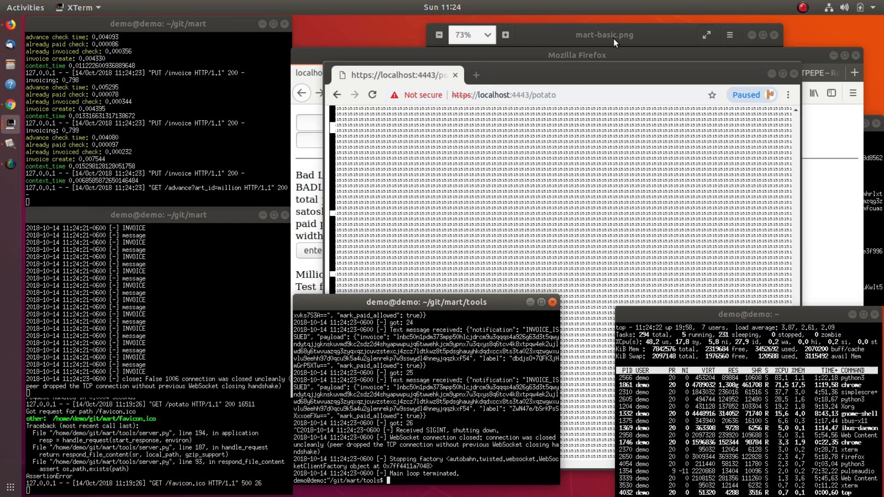
mouse_move(590, 53)
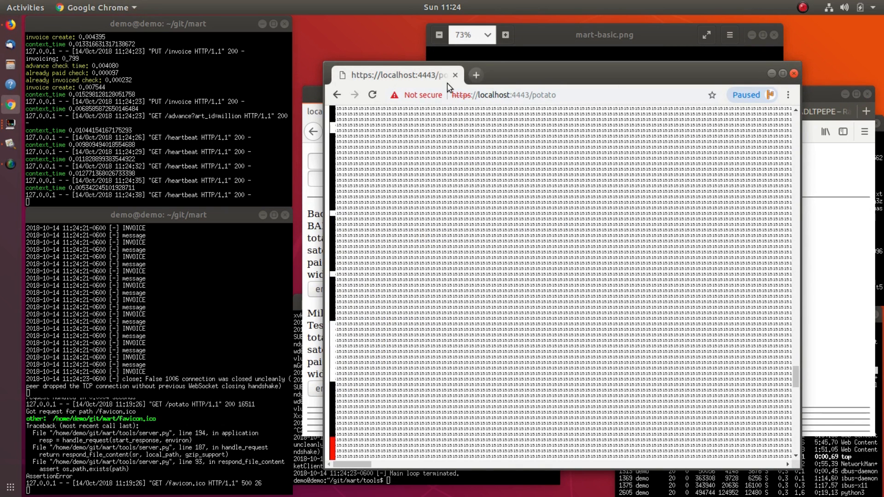
Open satoshis.place in a new tab by typing 'sat' in the address bar.
click(474, 75)
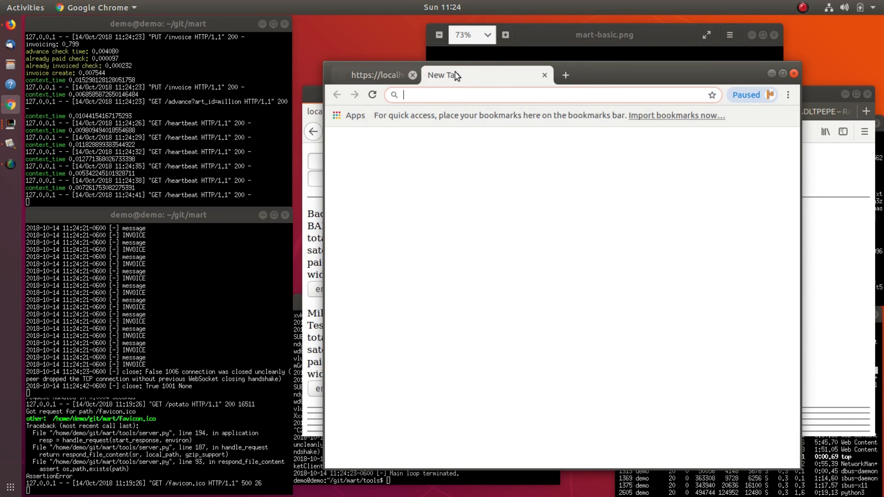
text(satoshis.place)
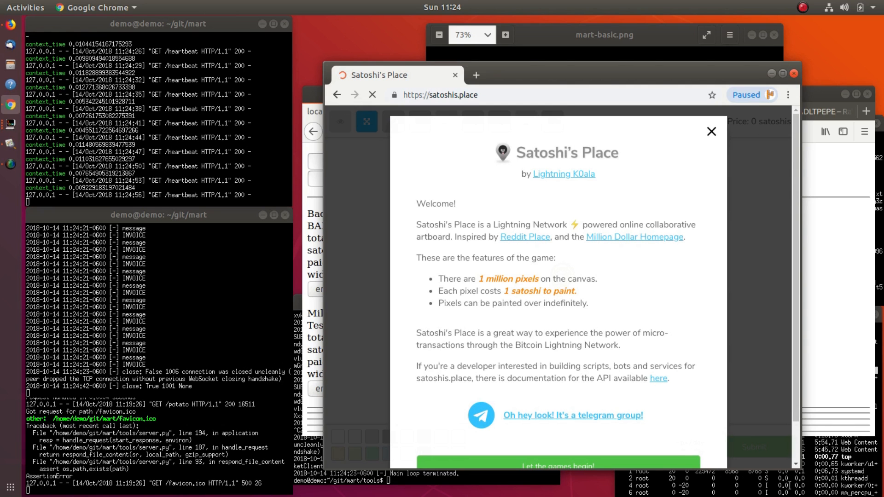
Close the Satoshi's Place welcome dialog to reveal the canvas and palette.
click(711, 131)
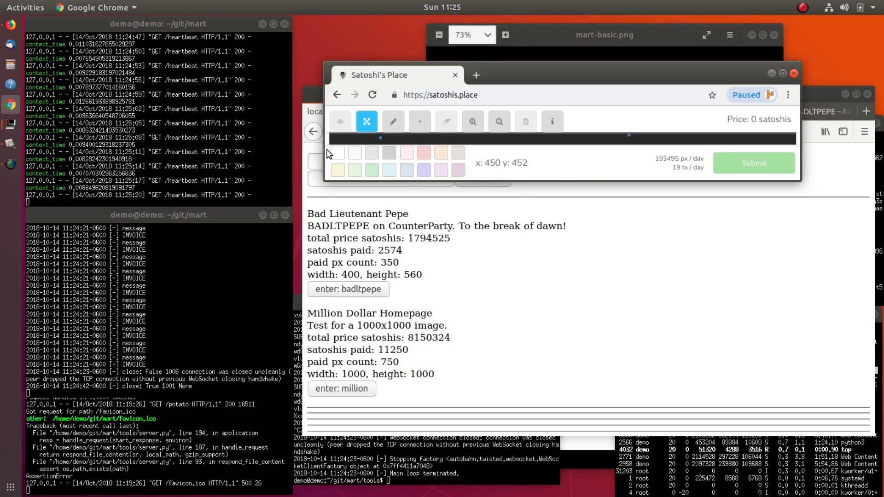
mouse_move(465, 173)
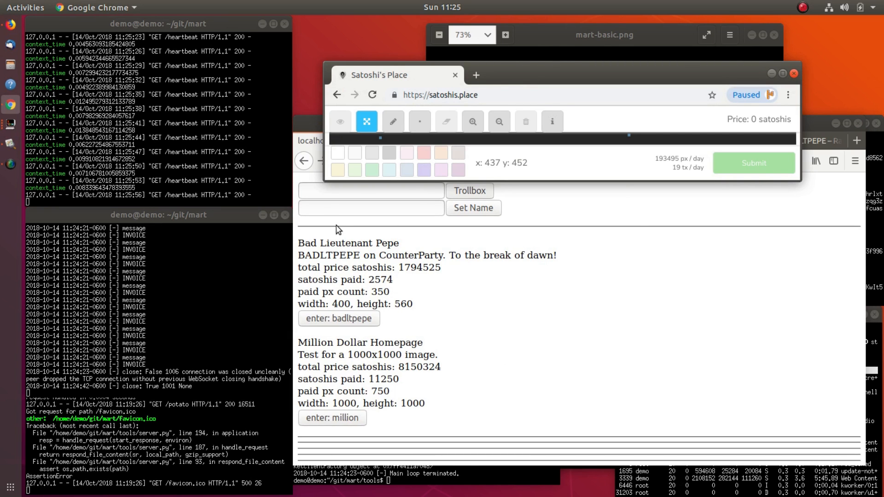
mouse_move(637, 430)
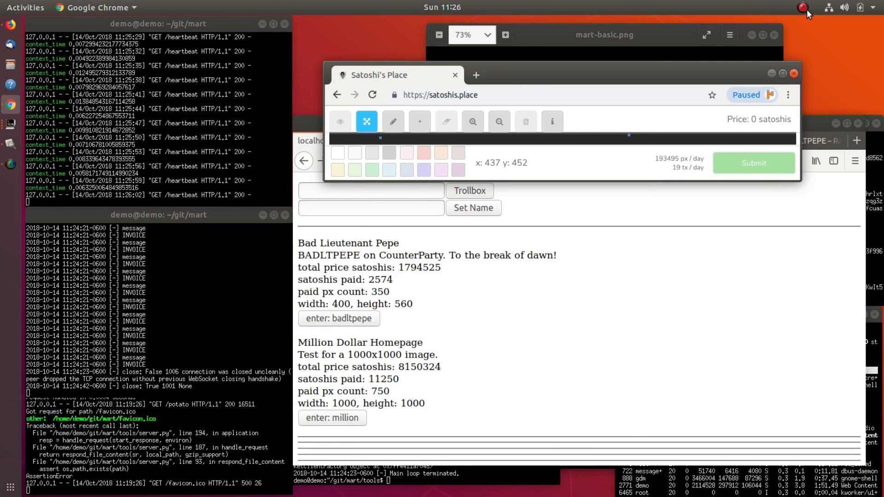
mouse_move(732, 344)
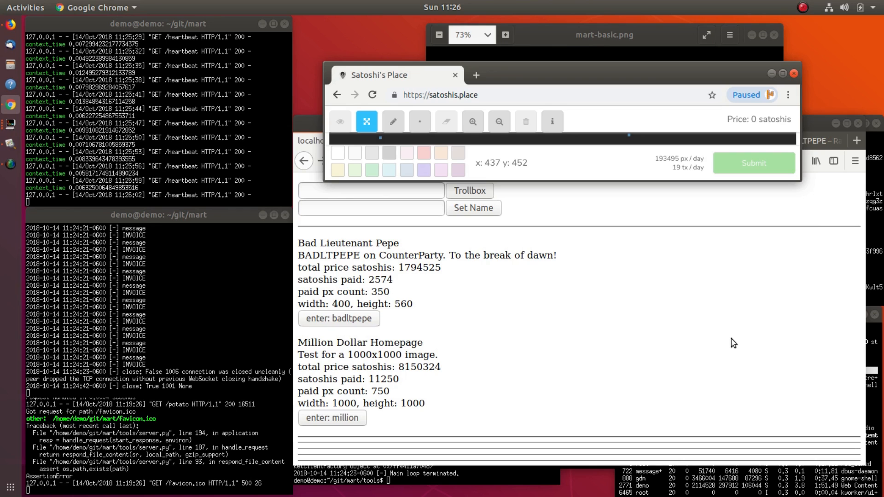
Raise the mart-basic.png architecture diagram, then return to the Firefox lobby showing both arts.
click(604, 35)
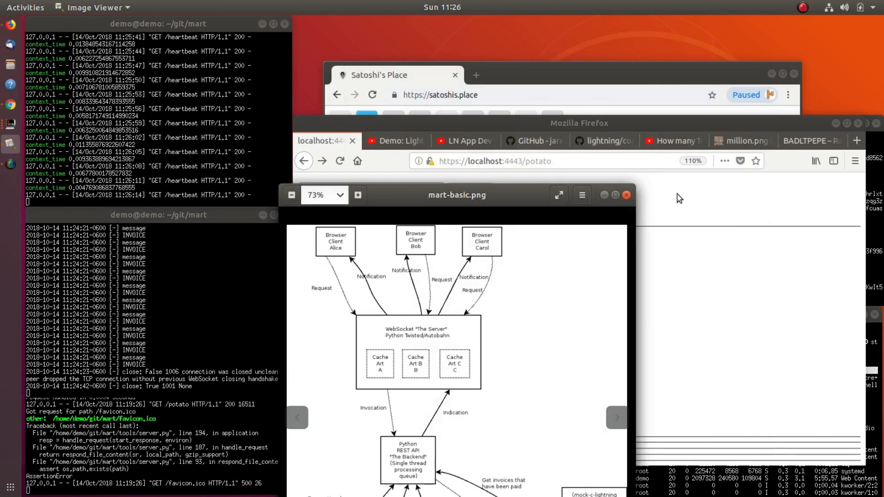
mouse_move(808, 310)
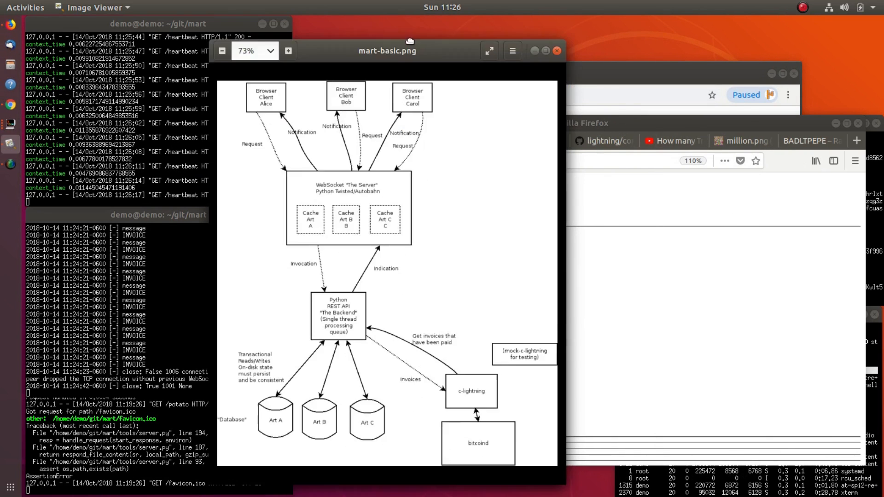
click(578, 123)
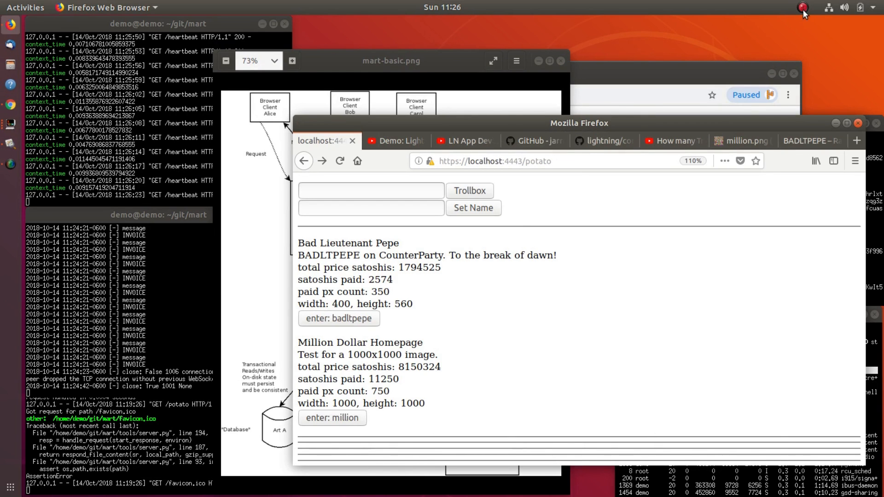
click(803, 7)
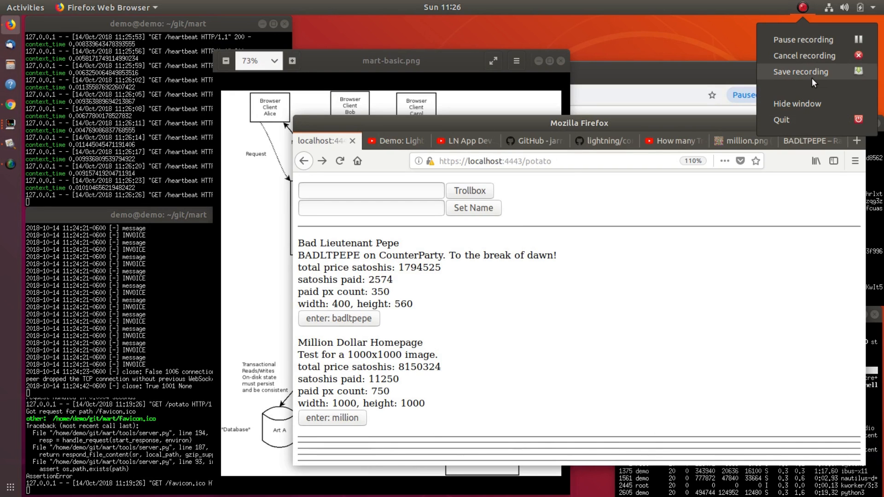